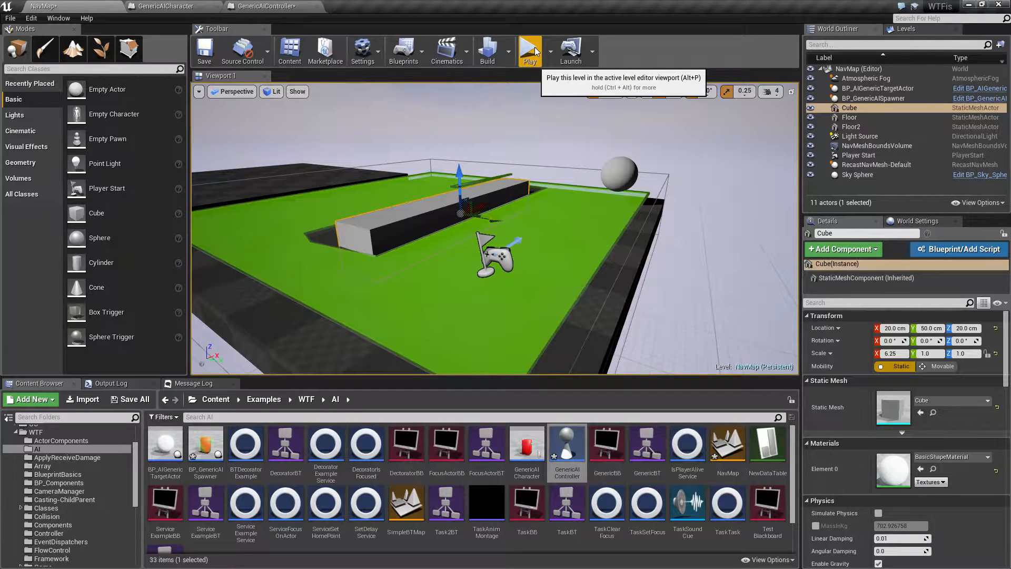
Start a Play-in-Editor session of the NavMap level to watch the AI character move
{"action": "left_click", "coordinate": [530, 51]}
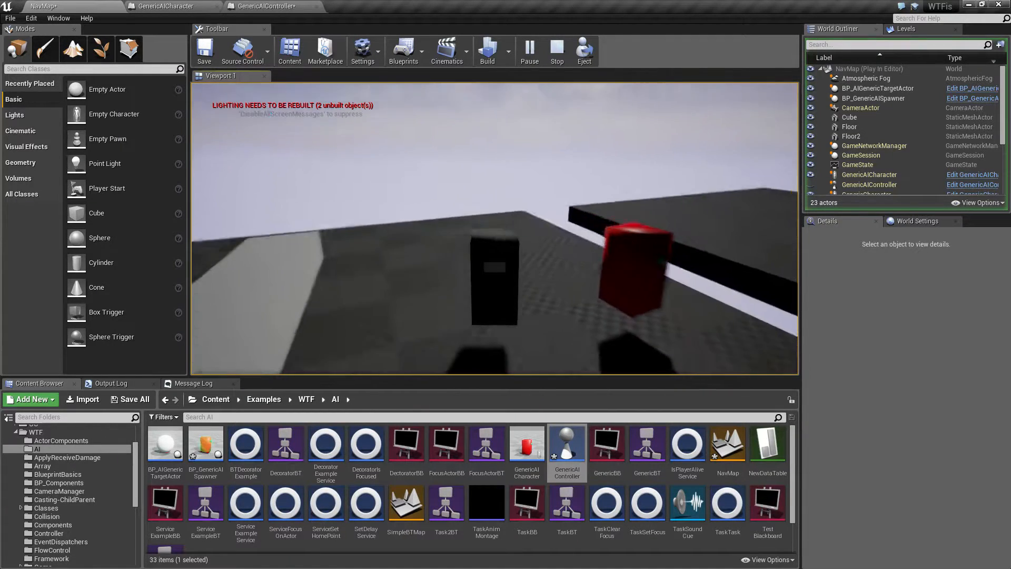
Switch to the GenericAICharacter blueprint's Event Graph with the MoveToLocationExample event
{"action": "left_click", "coordinate": [165, 6]}
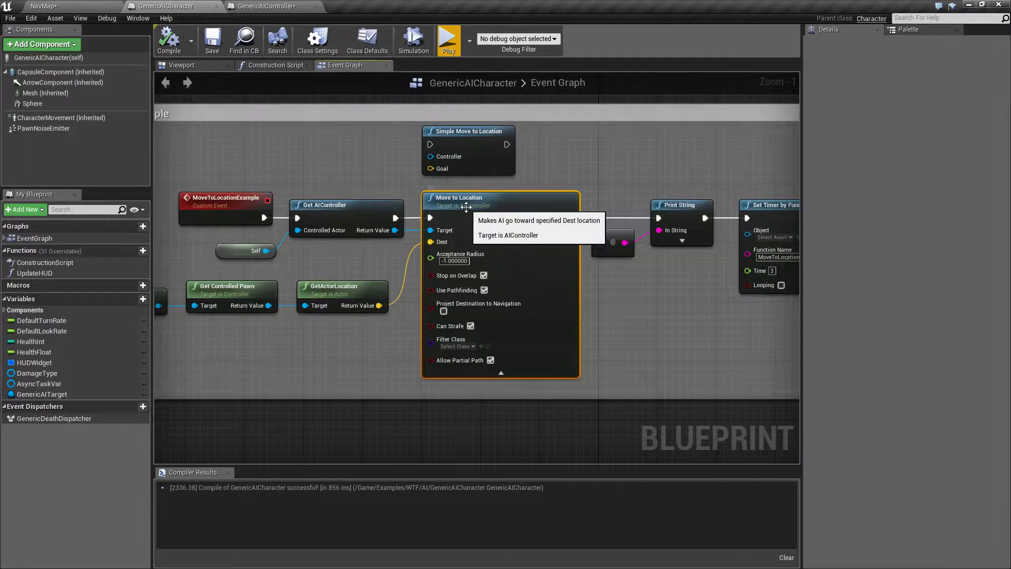
{"action": "mouse_move", "coordinate": [532, 192]}
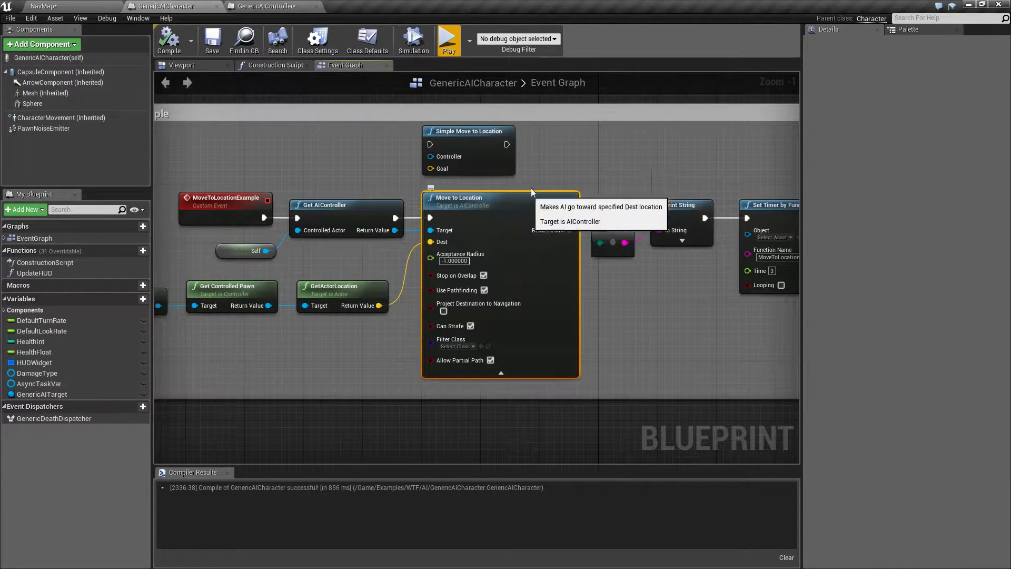
{"action": "mouse_move", "coordinate": [573, 303]}
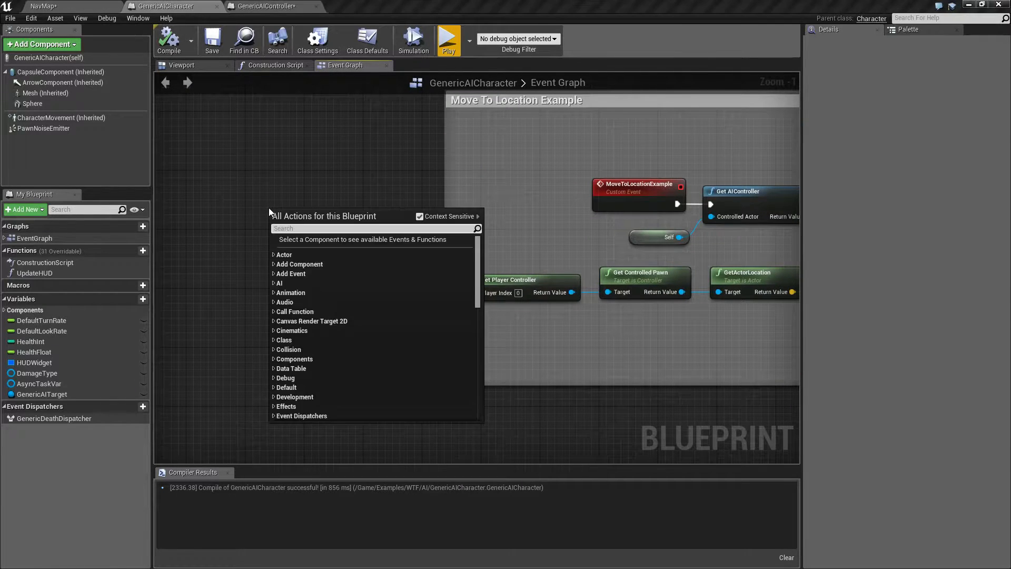
Search the graph's action list for 'move to location'
{"action": "type", "text": "move to loca"}
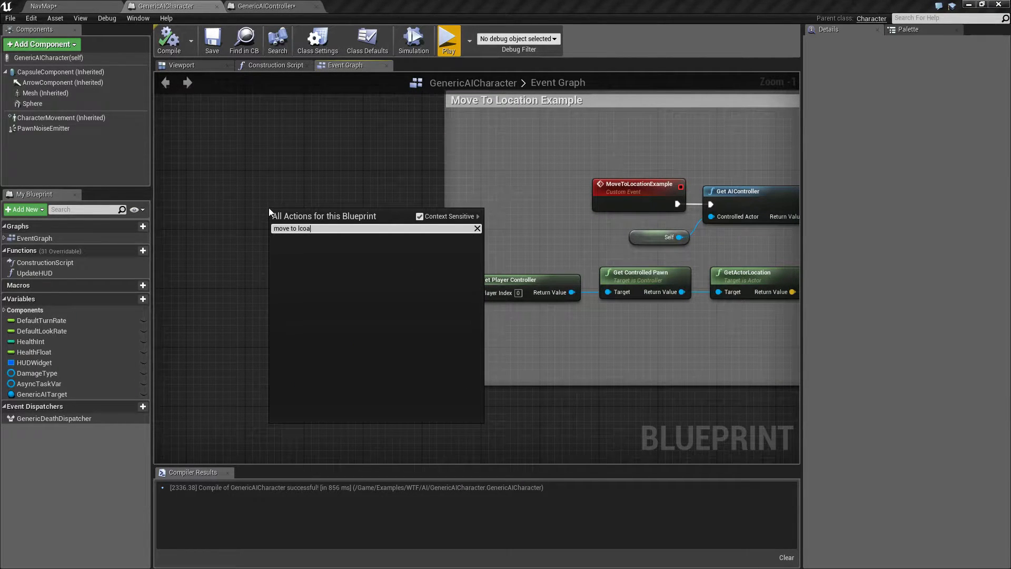
{"action": "type", "text": "tion"}
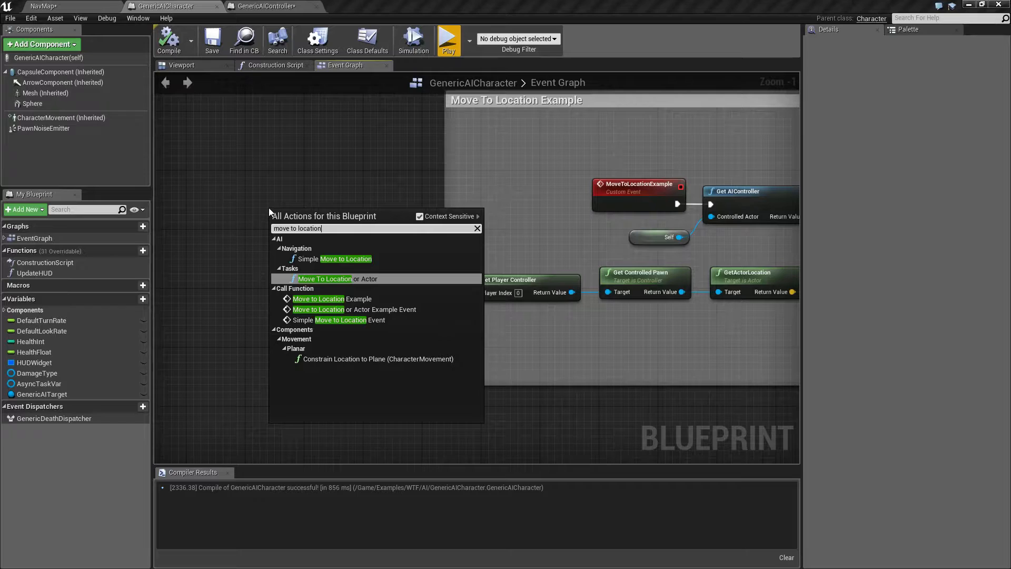
{"action": "mouse_move", "coordinate": [360, 320]}
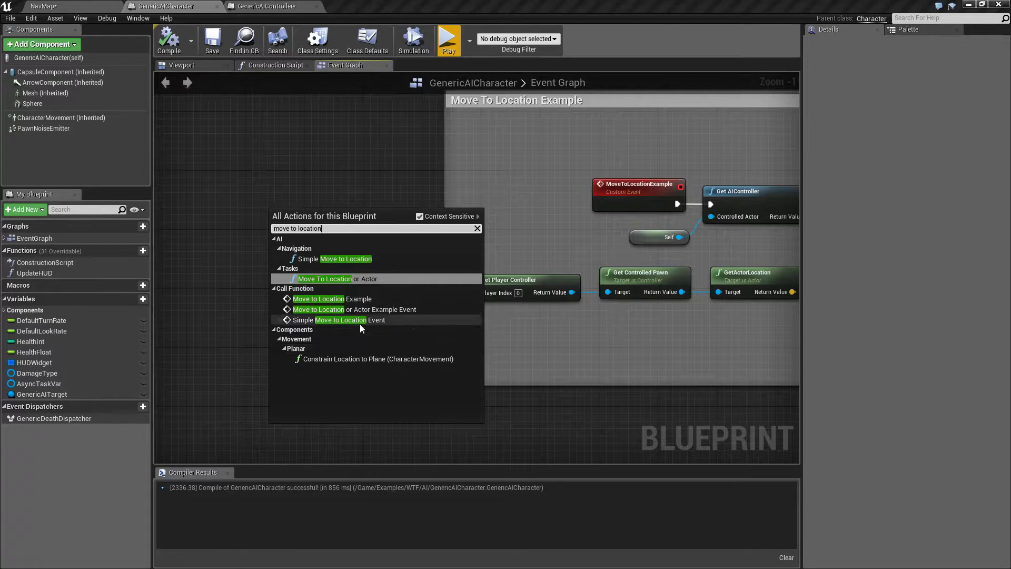
{"action": "mouse_move", "coordinate": [340, 259]}
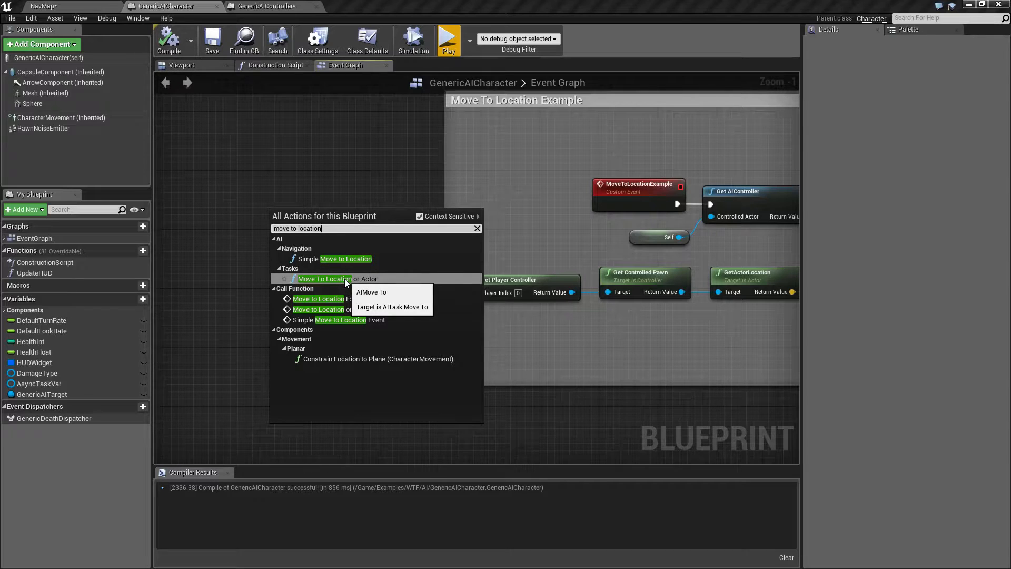
{"action": "mouse_move", "coordinate": [437, 225]}
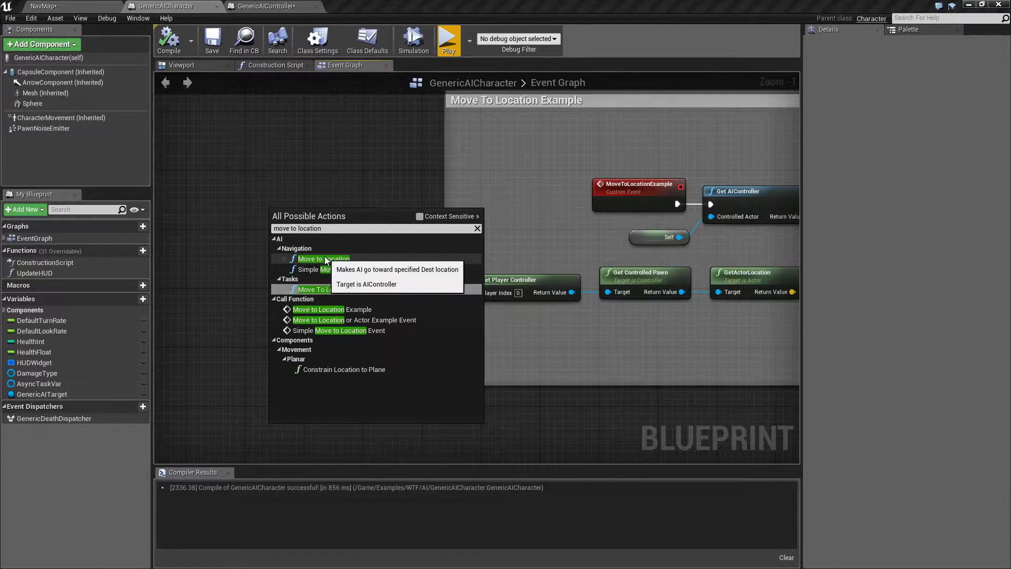
{"action": "mouse_move", "coordinate": [324, 260]}
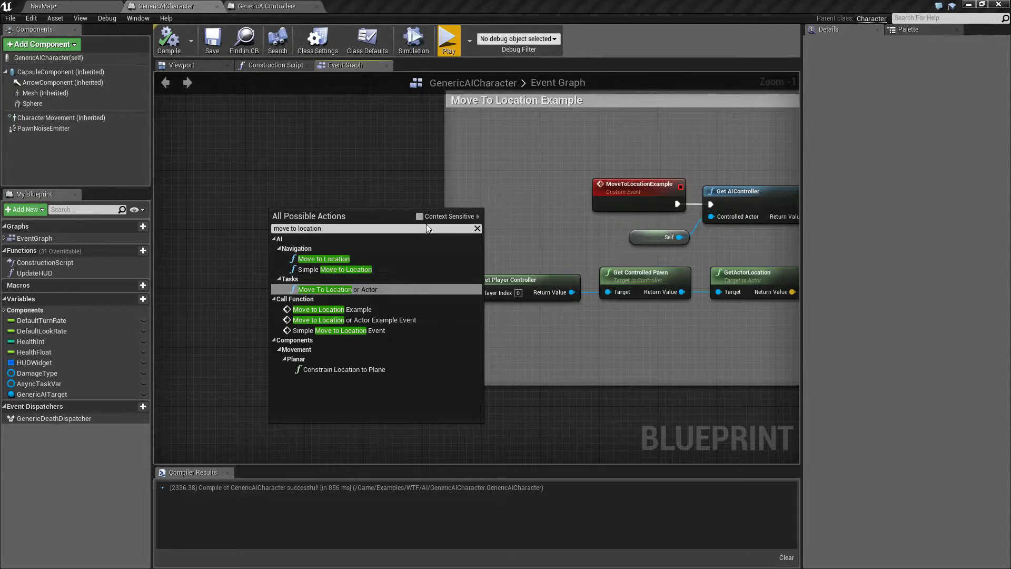
{"action": "mouse_move", "coordinate": [420, 216]}
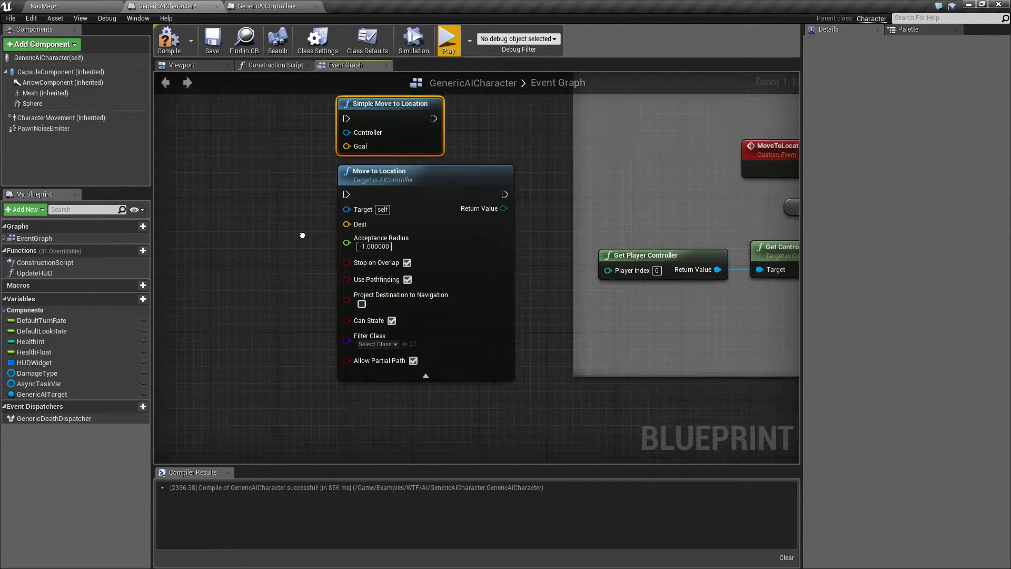
{"action": "mouse_move", "coordinate": [362, 215]}
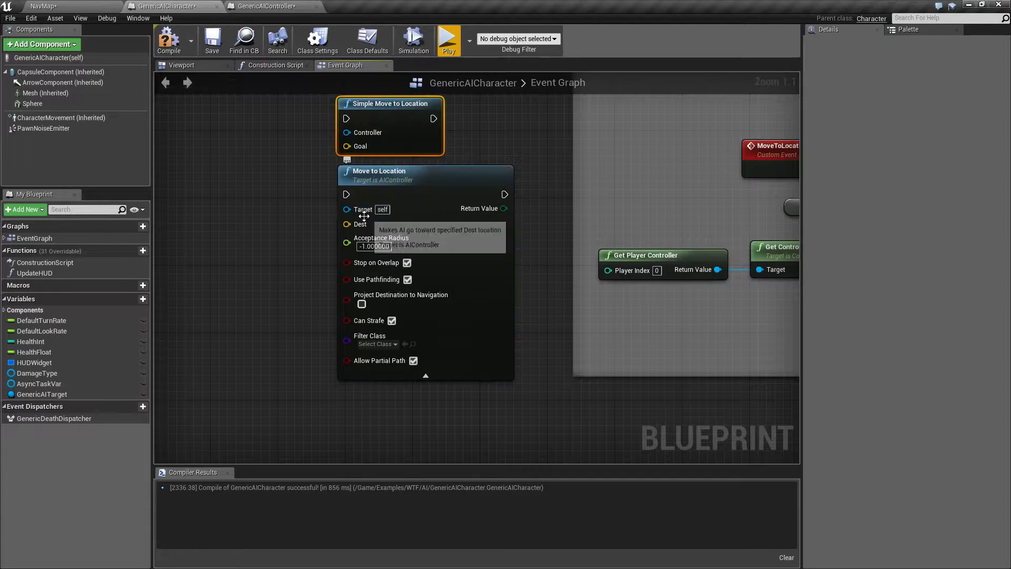
{"action": "mouse_move", "coordinate": [361, 208]}
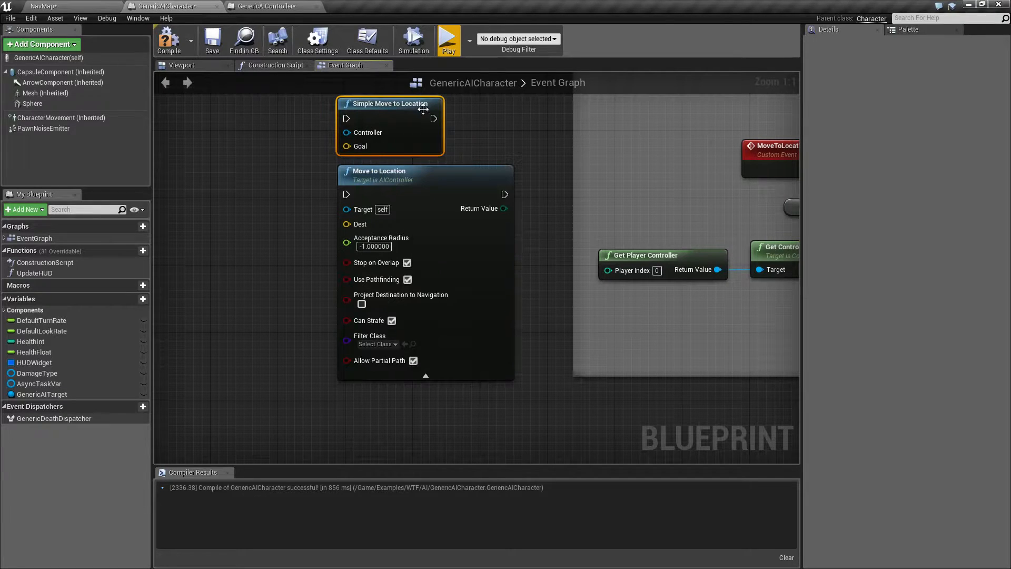
{"action": "mouse_move", "coordinate": [393, 103]}
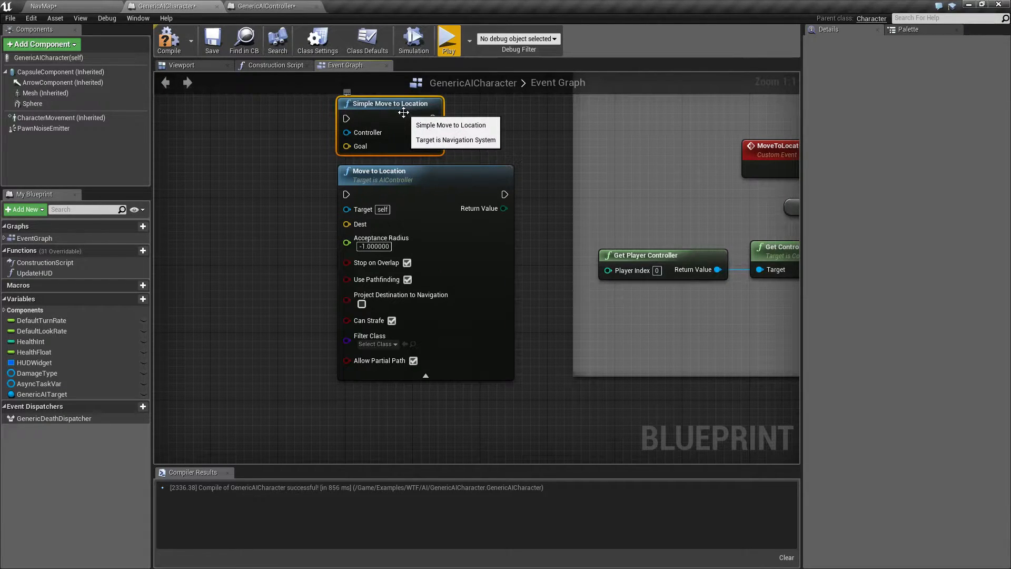
{"action": "mouse_move", "coordinate": [358, 219]}
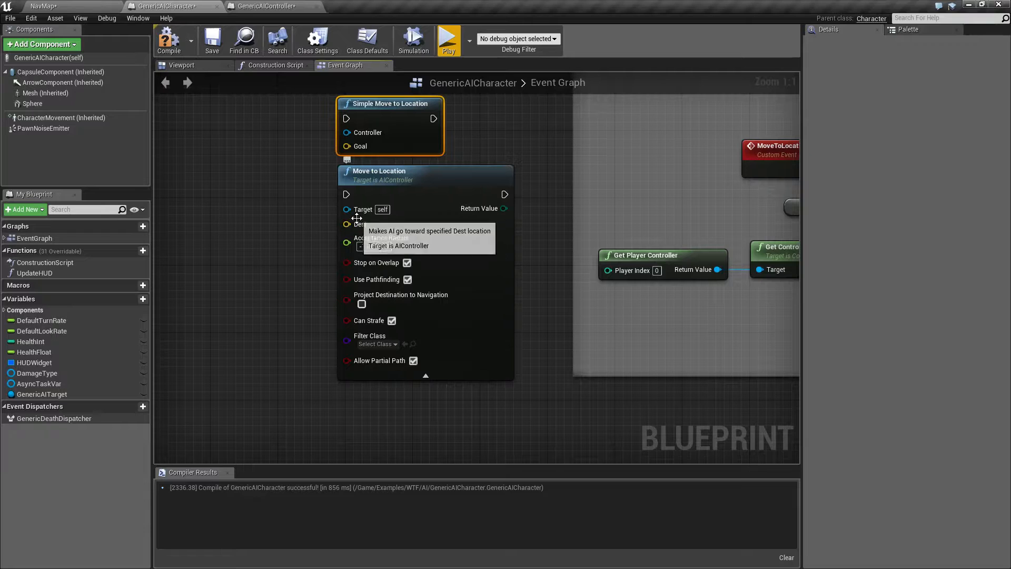
{"action": "mouse_move", "coordinate": [359, 223]}
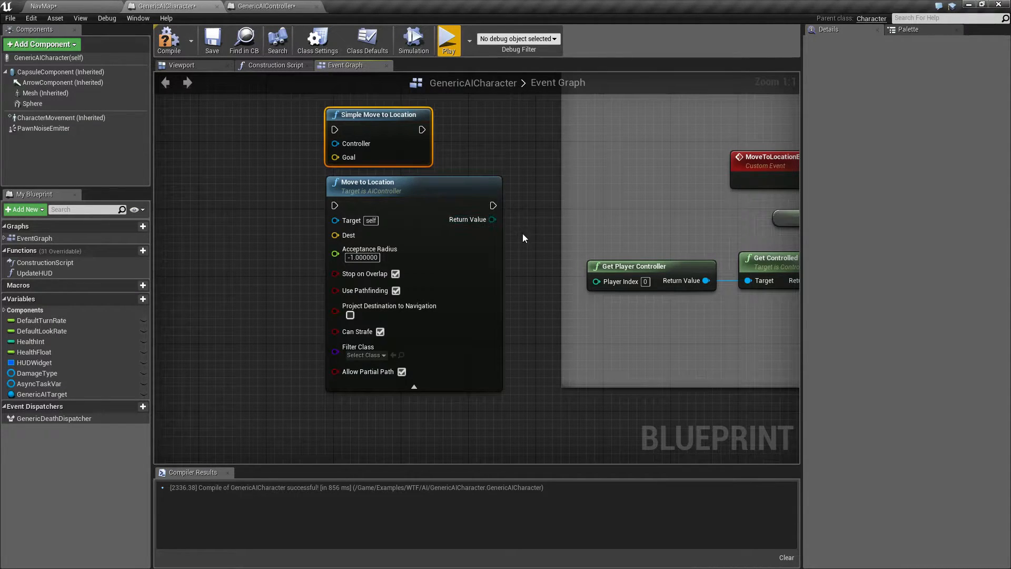
{"action": "mouse_move", "coordinate": [493, 220]}
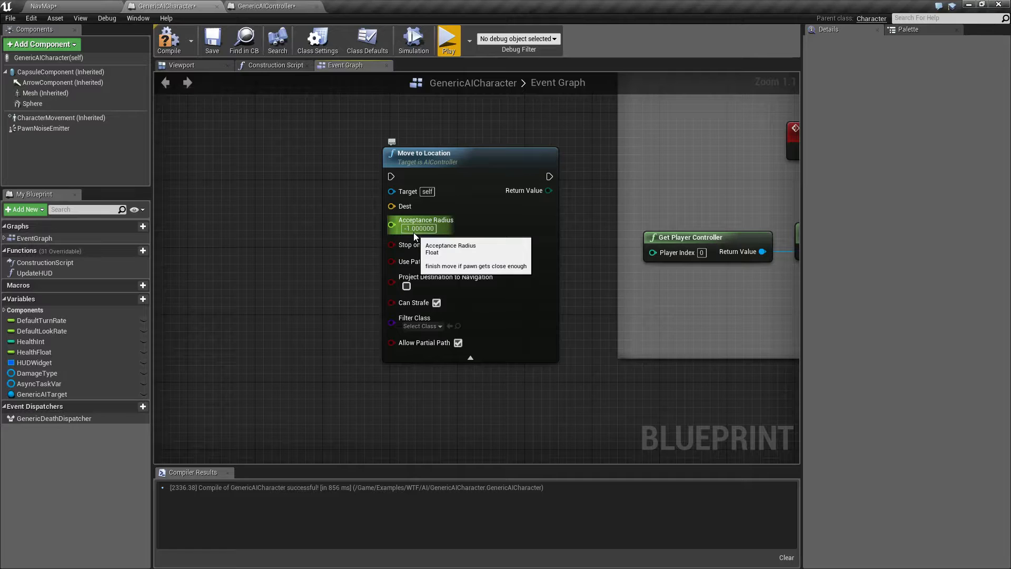
{"action": "mouse_move", "coordinate": [422, 248]}
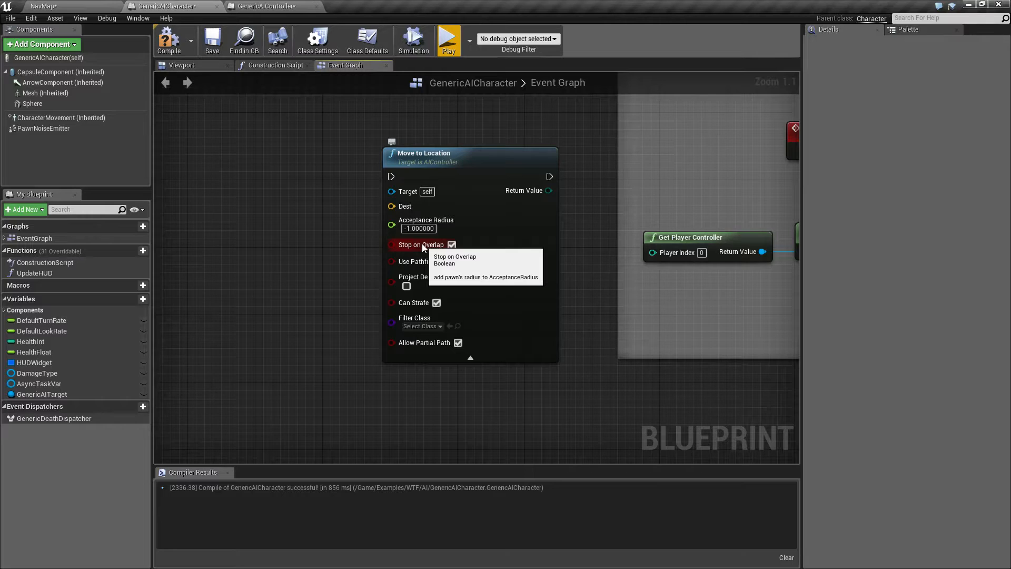
{"action": "mouse_move", "coordinate": [191, 68]}
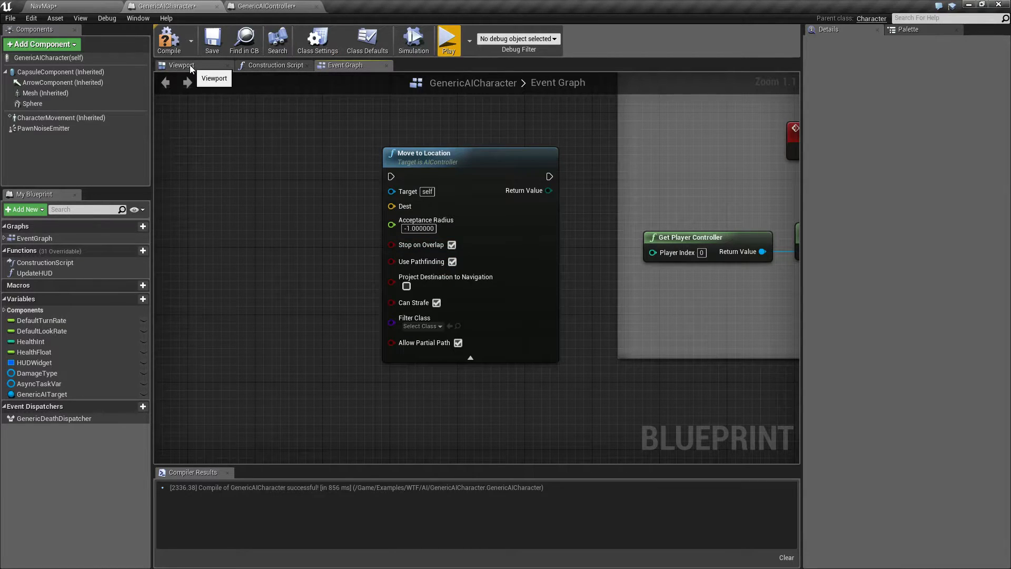
Flip between the GenericAIController and GenericAICharacter blueprints and the character's 3D preview
{"action": "left_click", "coordinate": [181, 64]}
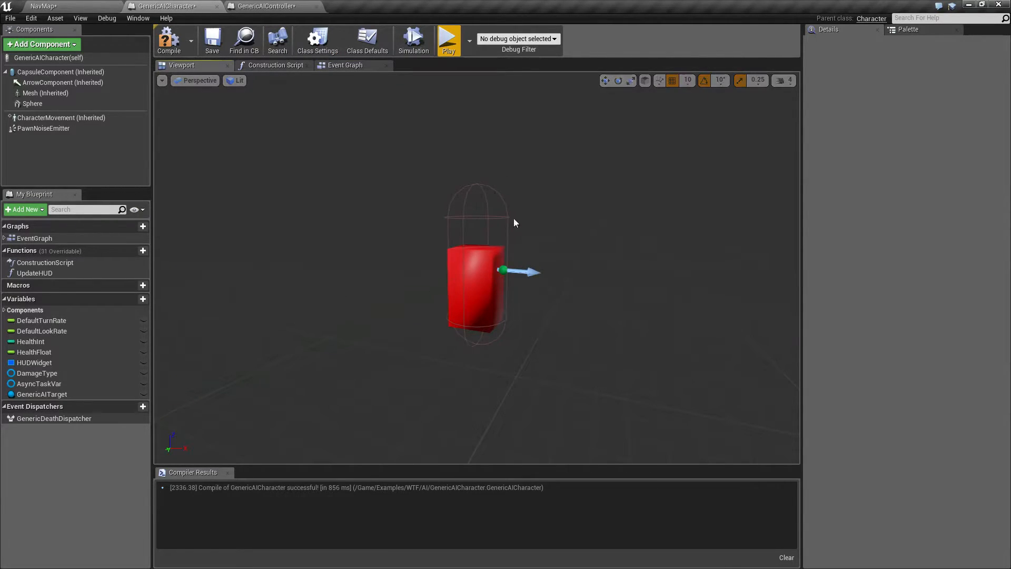
{"action": "left_click", "coordinate": [264, 7]}
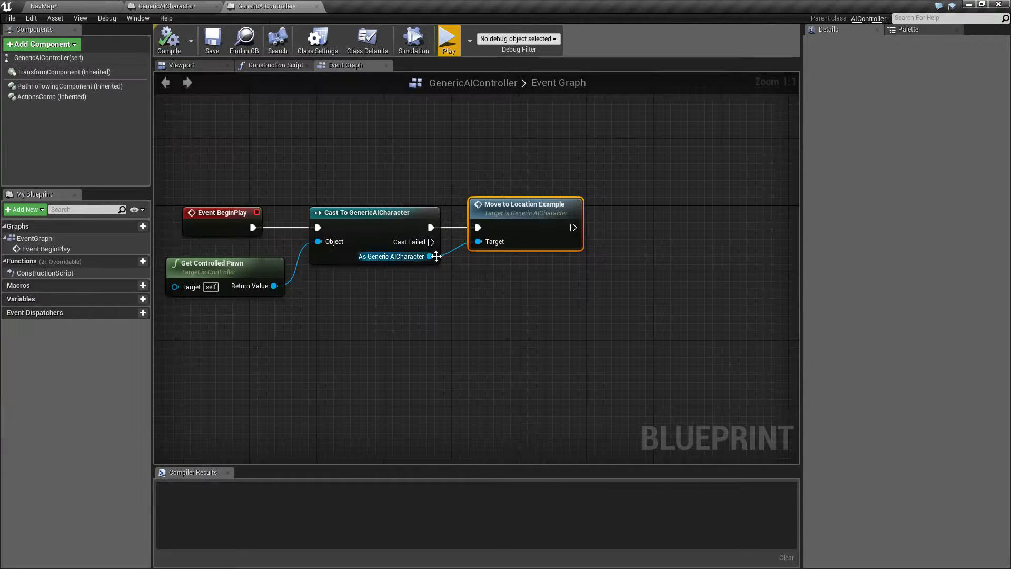
{"action": "left_click", "coordinate": [168, 6]}
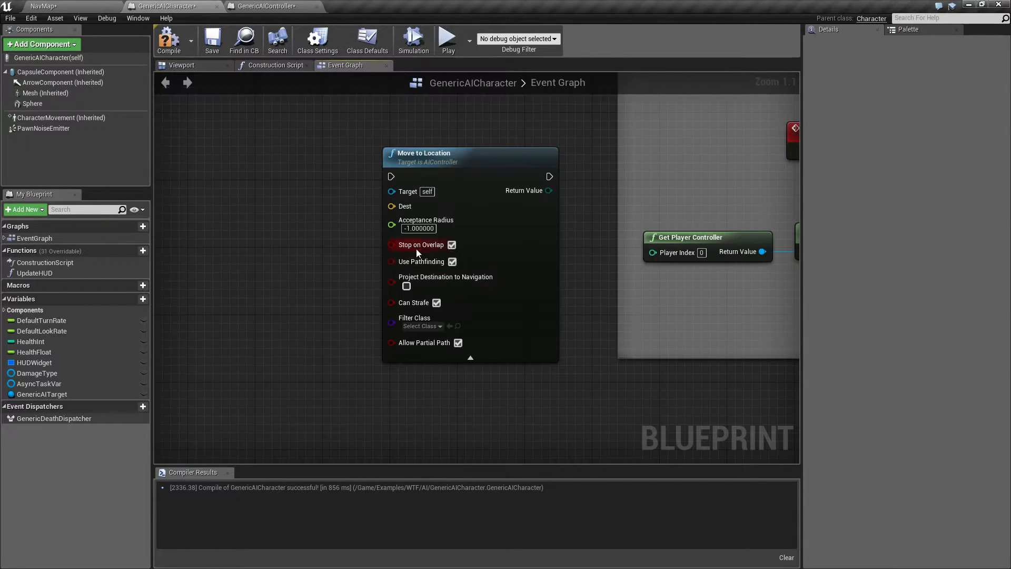
{"action": "mouse_move", "coordinate": [421, 245]}
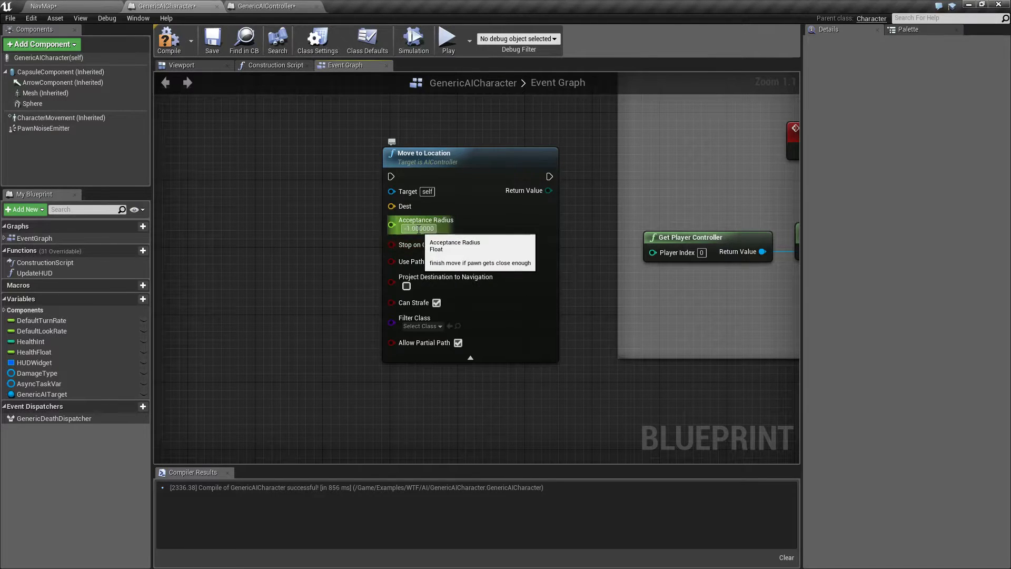
{"action": "left_click", "coordinate": [264, 6]}
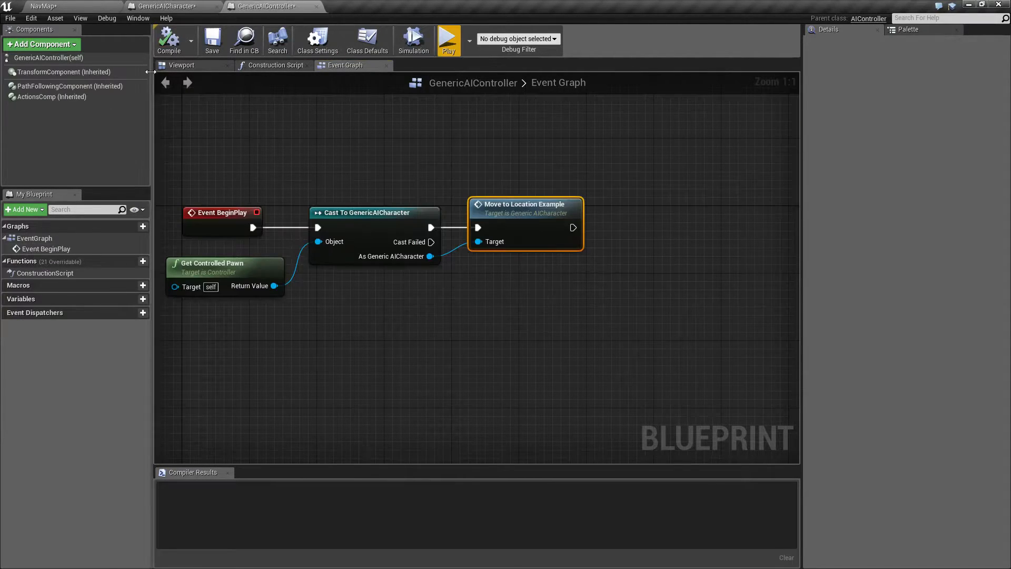
{"action": "left_click", "coordinate": [170, 7]}
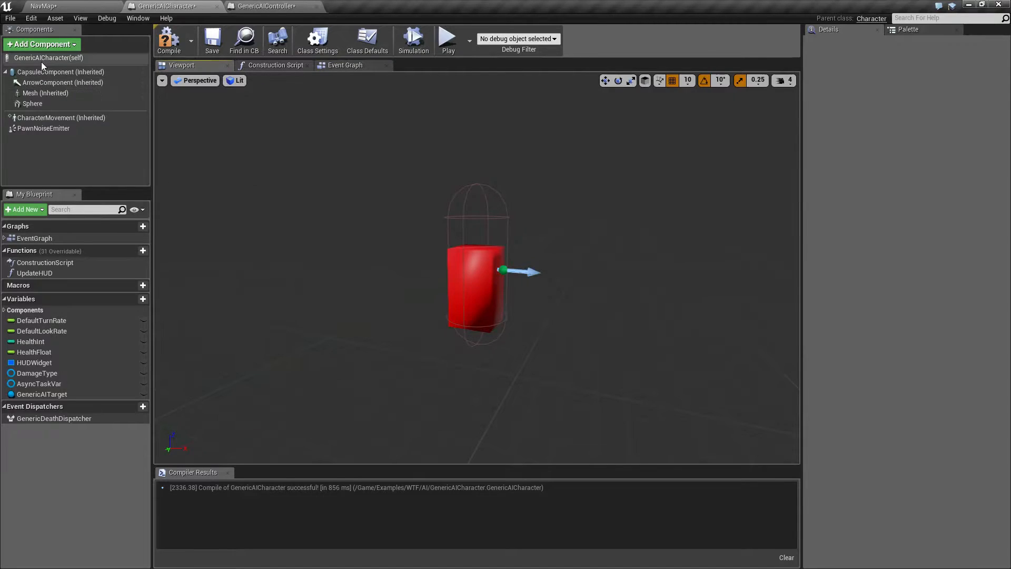
Select the character's capsule to see its half height 88 and radius 34, then return to the event graph
{"action": "left_click", "coordinate": [61, 71]}
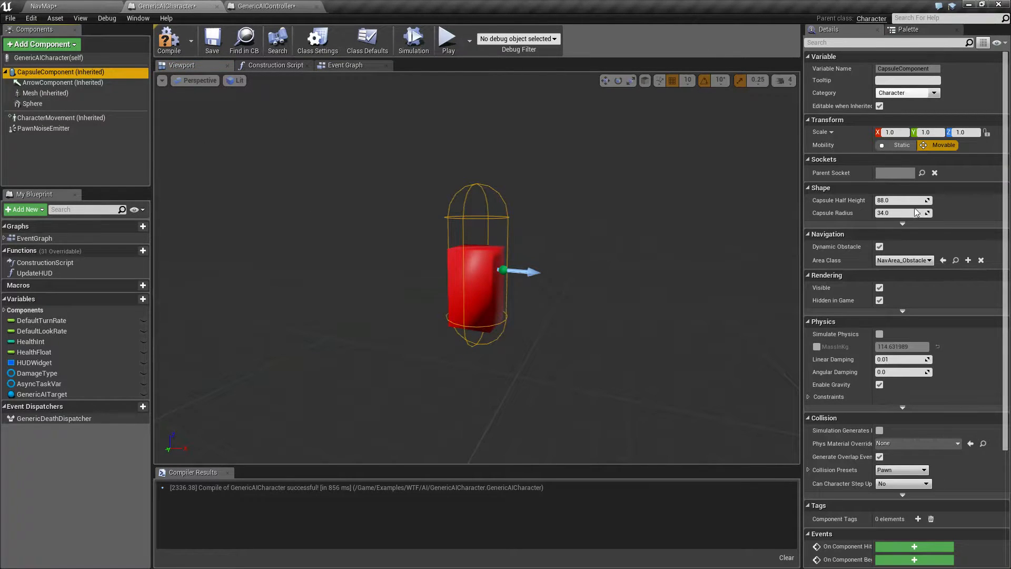
{"action": "left_click", "coordinate": [265, 6]}
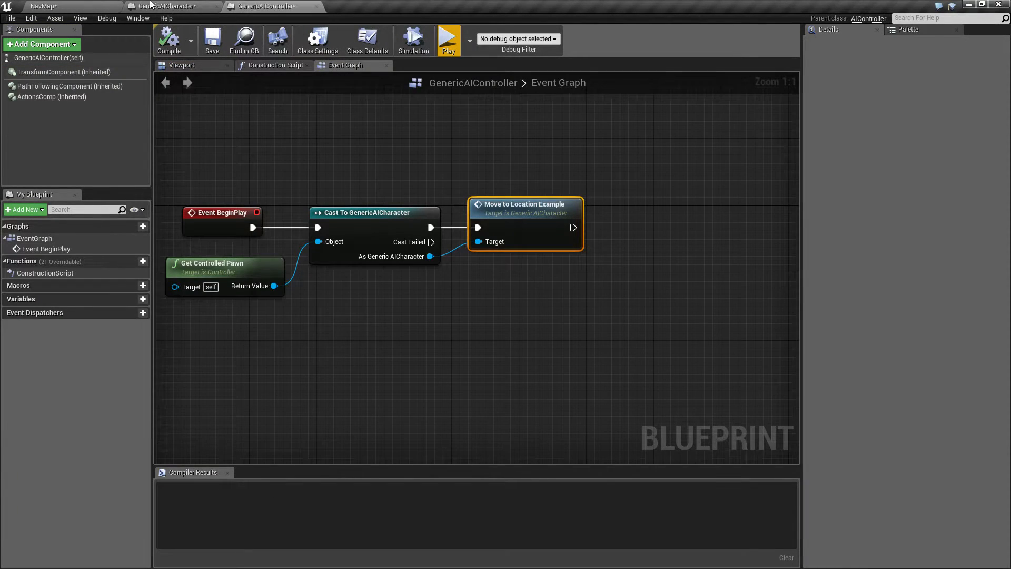
{"action": "left_click", "coordinate": [169, 7]}
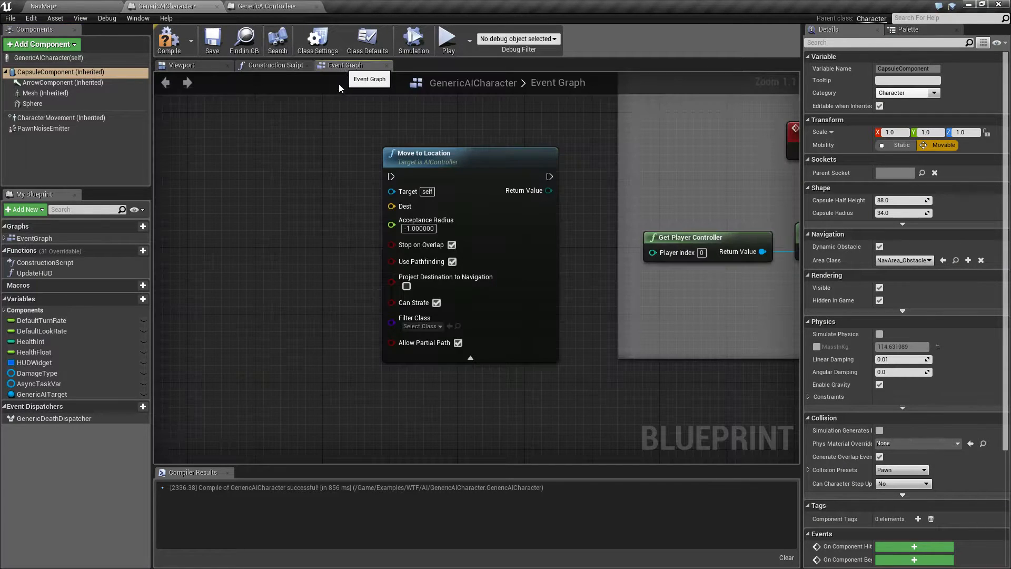
{"action": "mouse_move", "coordinate": [346, 267]}
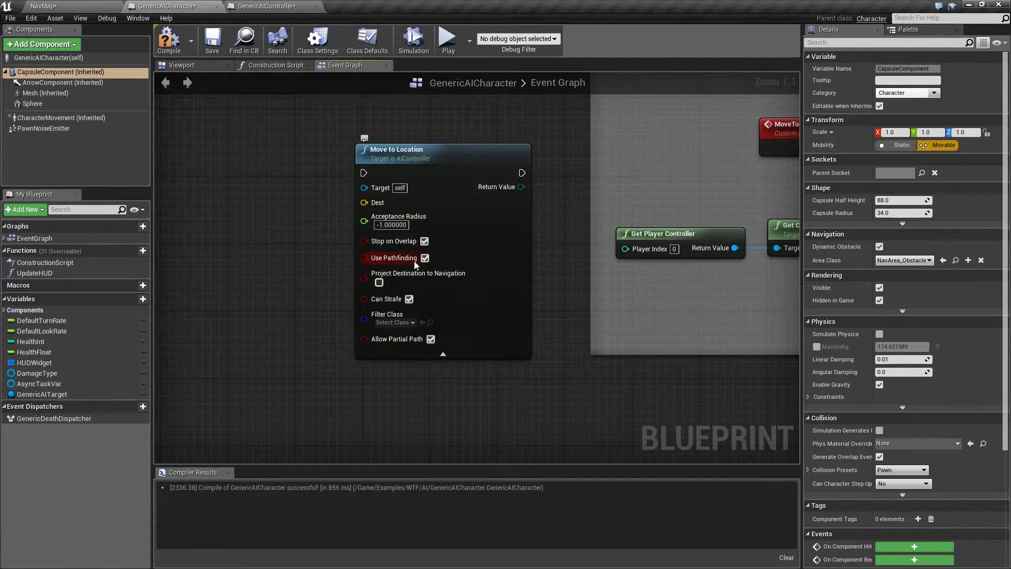
{"action": "mouse_move", "coordinate": [424, 258]}
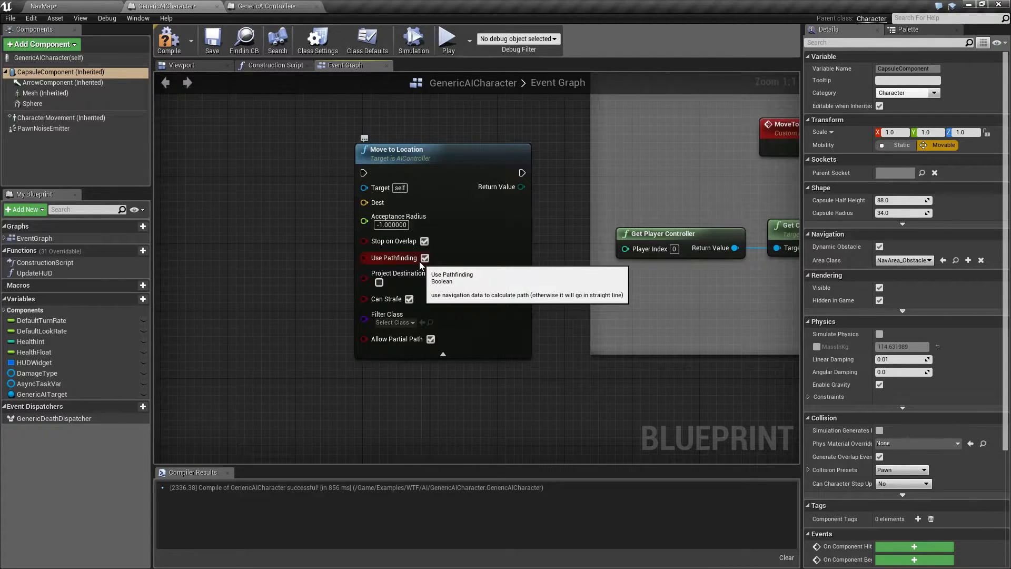
{"action": "mouse_move", "coordinate": [323, 307]}
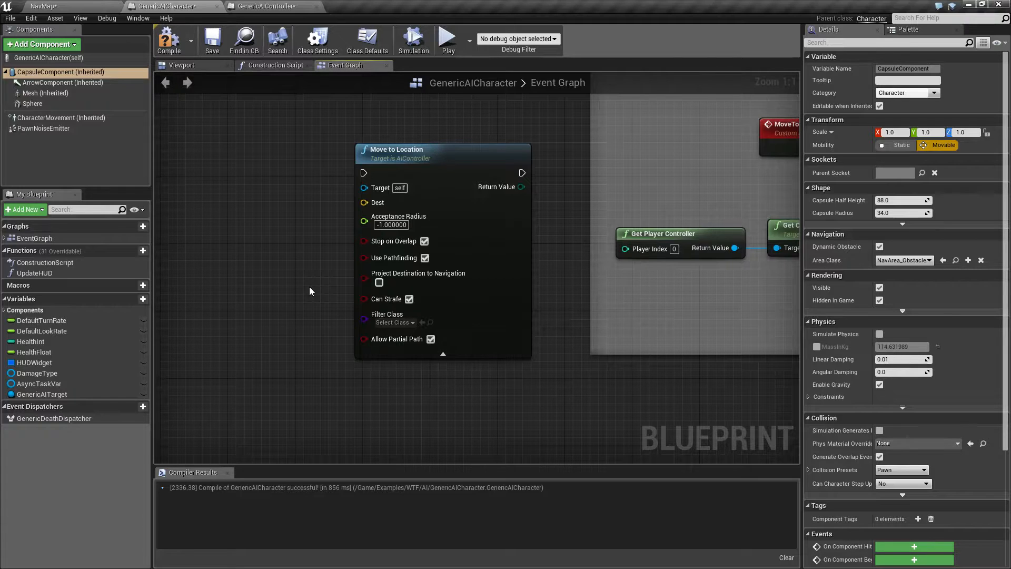
{"action": "mouse_move", "coordinate": [312, 288]}
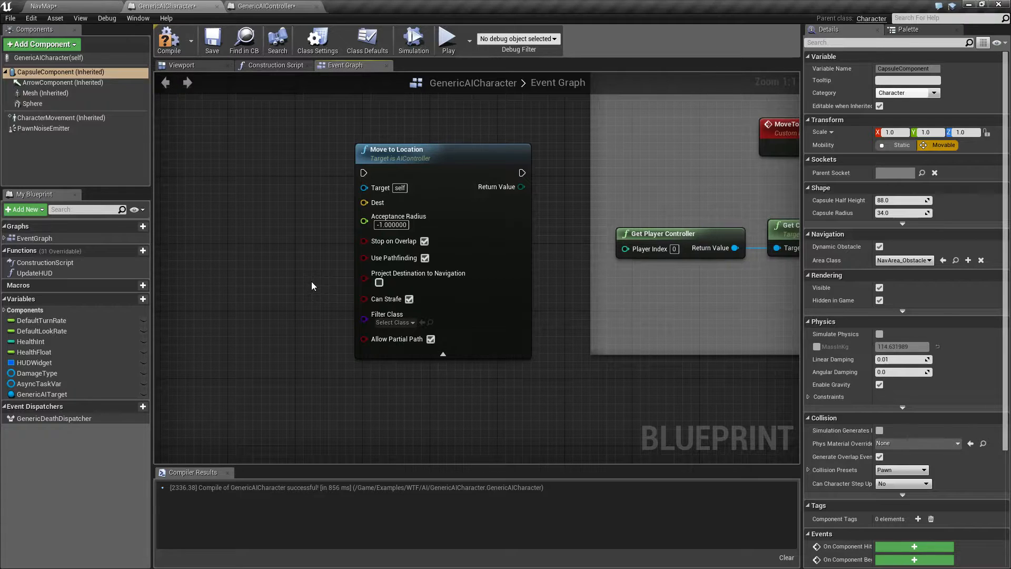
{"action": "mouse_move", "coordinate": [418, 273]}
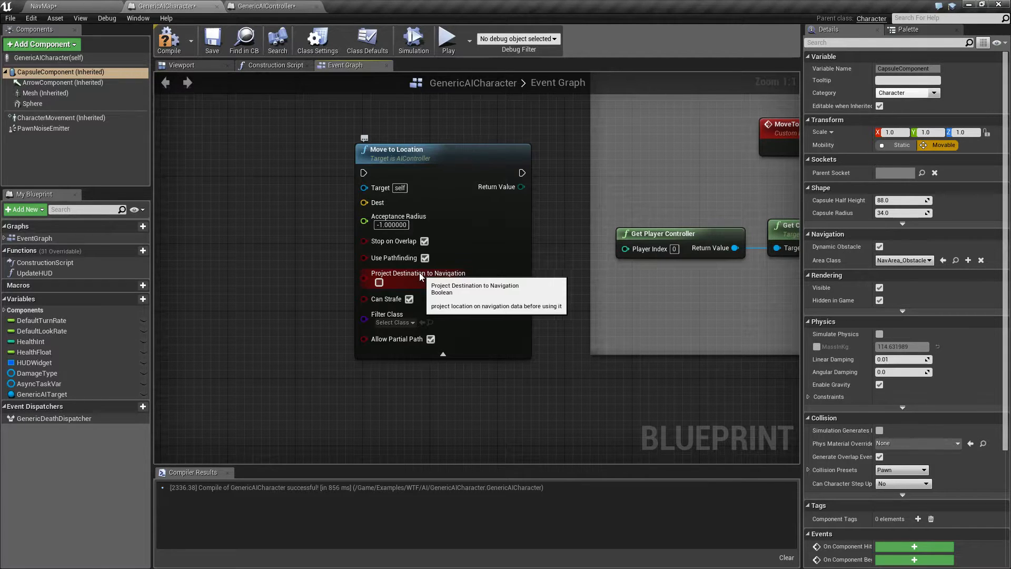
{"action": "mouse_move", "coordinate": [390, 298]}
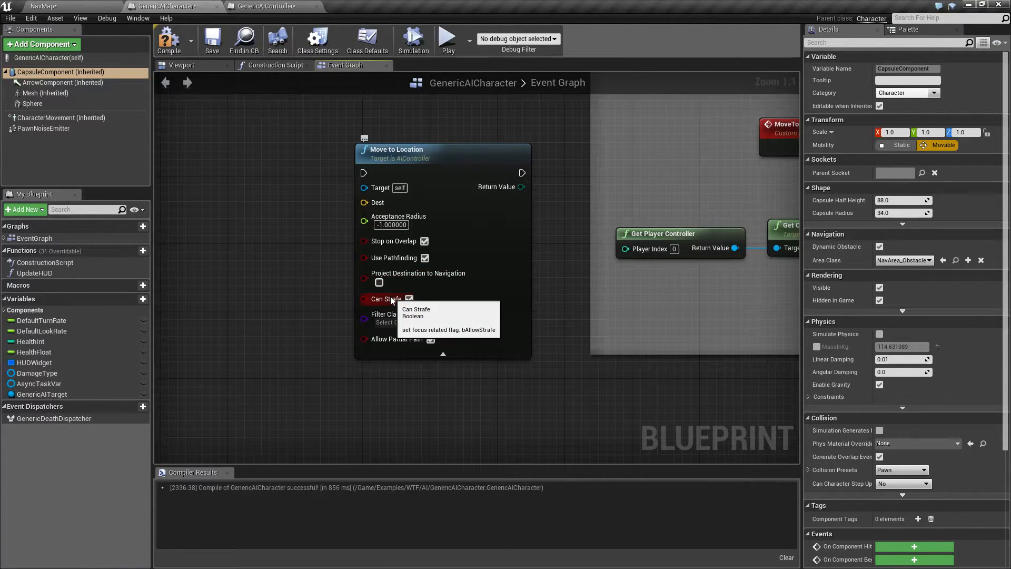
Switch back to the NavMap level editor after reviewing the Move to Location pins
{"action": "left_click", "coordinate": [43, 7]}
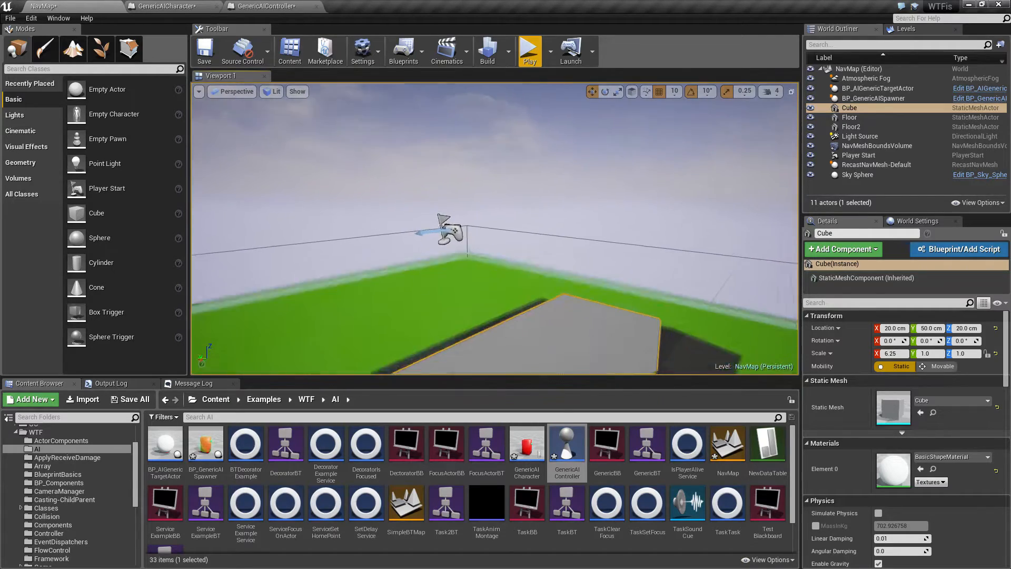
Orbit the level view, then return to the GenericAICharacter graph centred on the Move to Location node
{"action": "left_click_drag", "start_coordinate": [452, 232], "coordinate": [349, 180]}
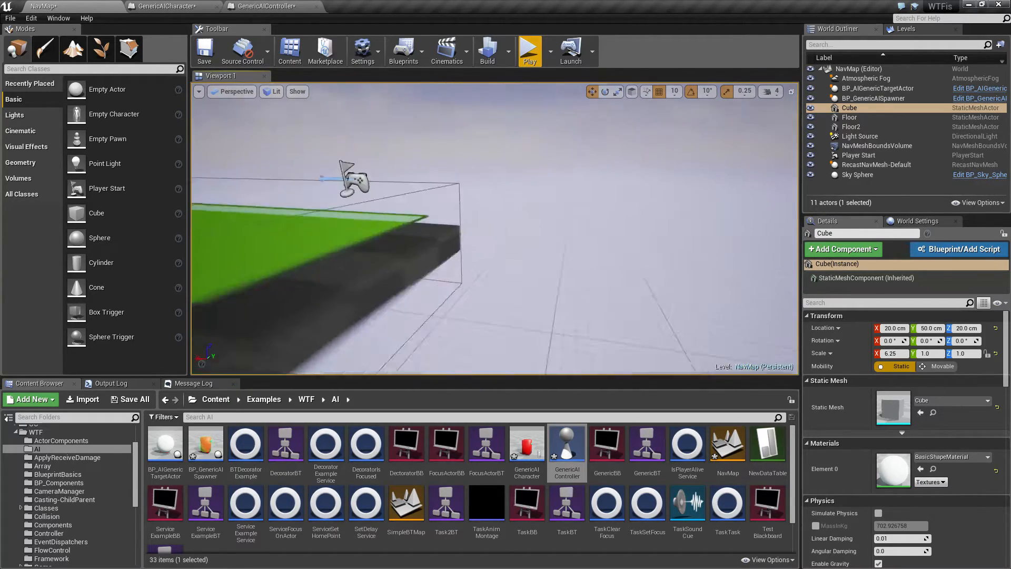
{"action": "left_click", "coordinate": [168, 6]}
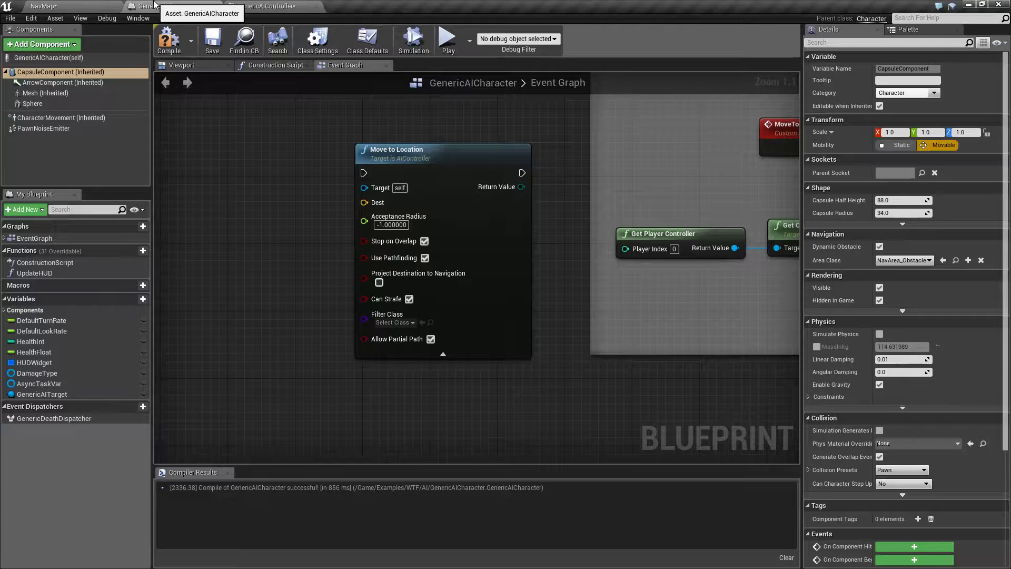
{"action": "mouse_move", "coordinate": [409, 298]}
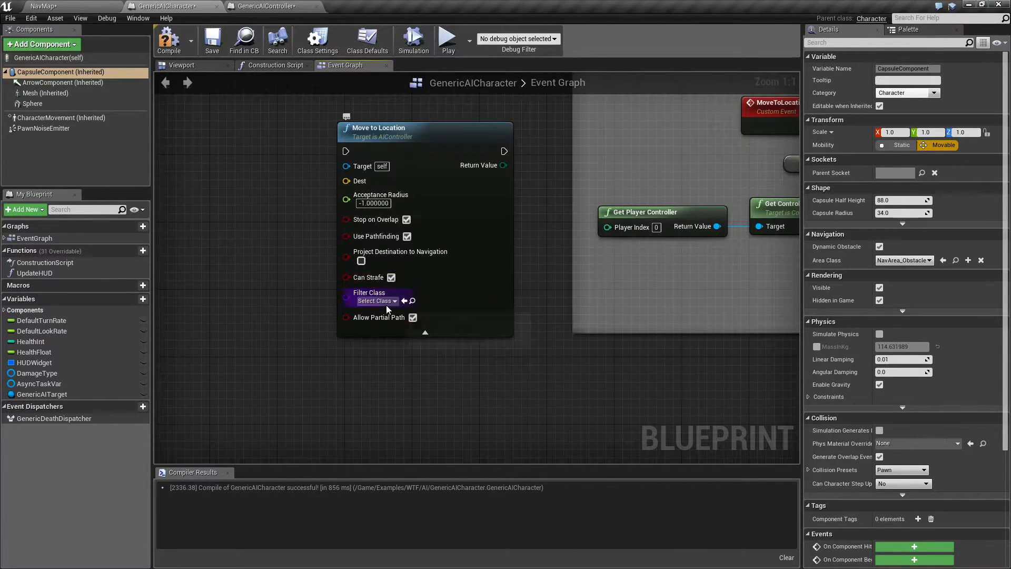
{"action": "left_click", "coordinate": [374, 300]}
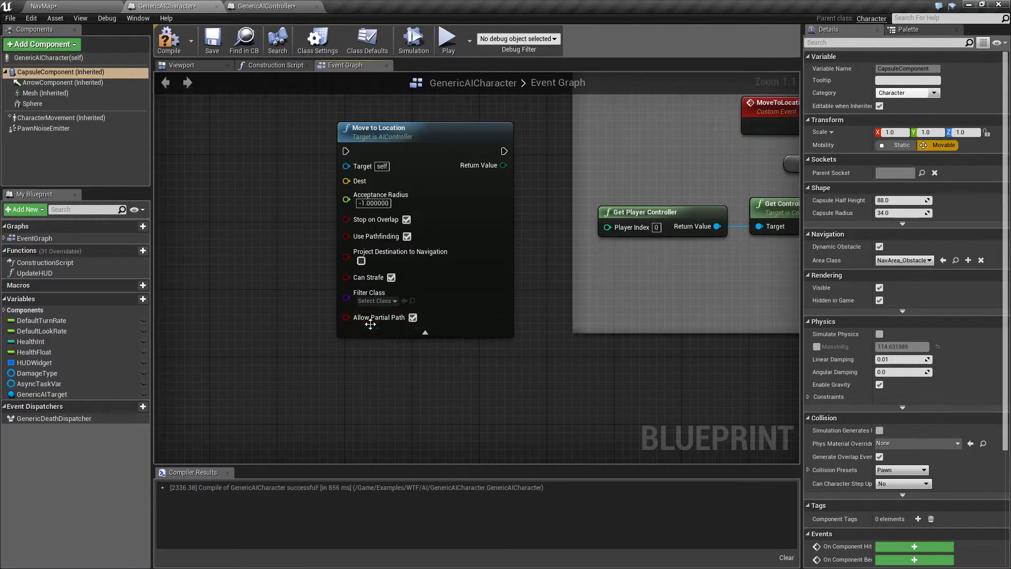
{"action": "mouse_move", "coordinate": [378, 317]}
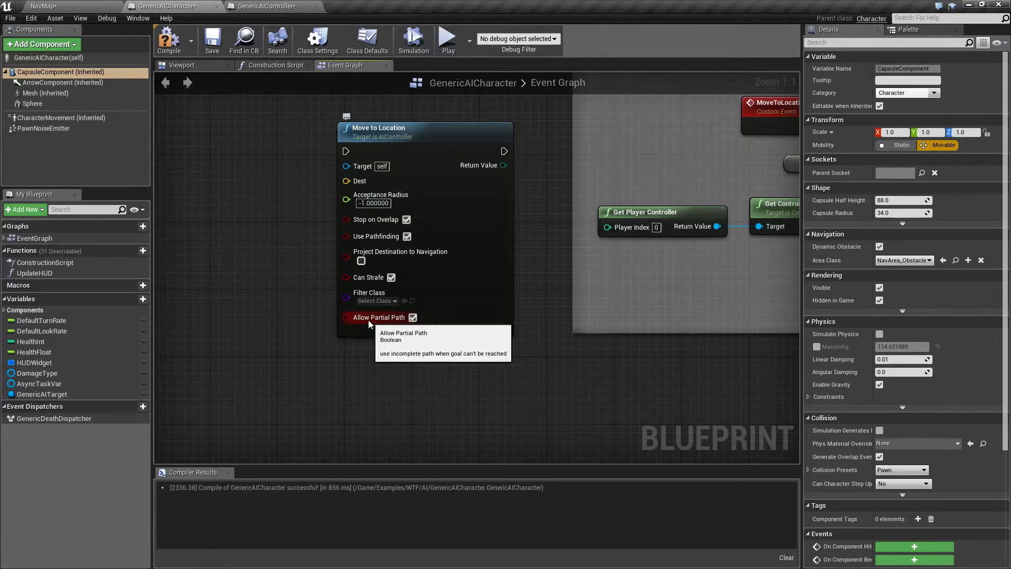
{"action": "mouse_move", "coordinate": [380, 322]}
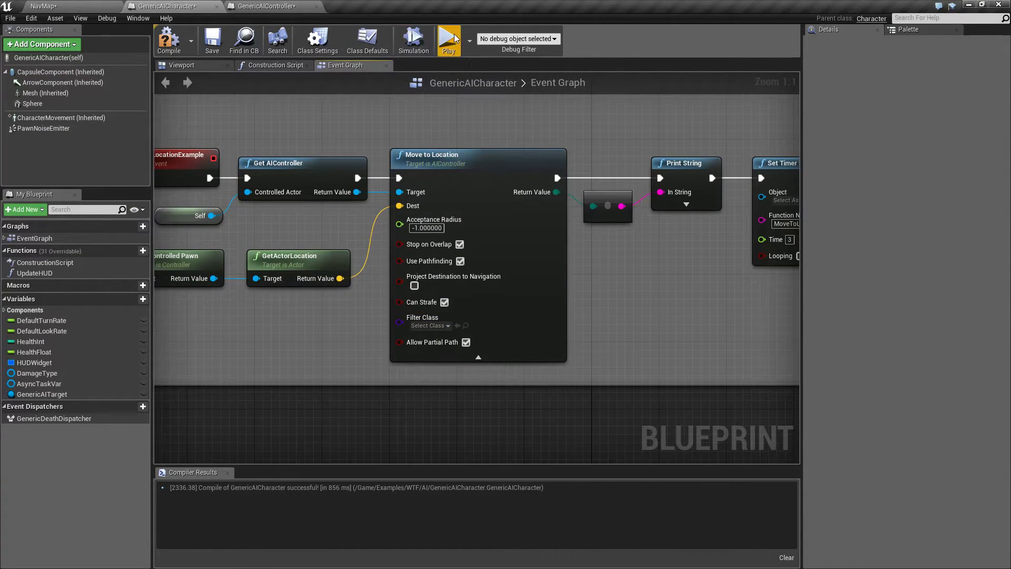
Test Move to Location with Acceptance Radius 30 in a play session
{"action": "left_click", "coordinate": [449, 39]}
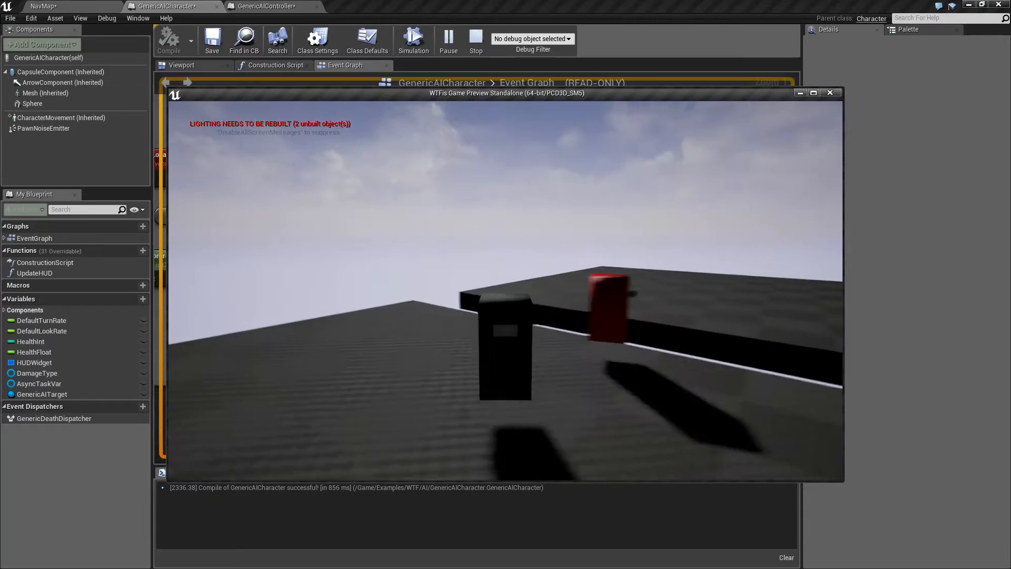
{"action": "left_click", "coordinate": [475, 40]}
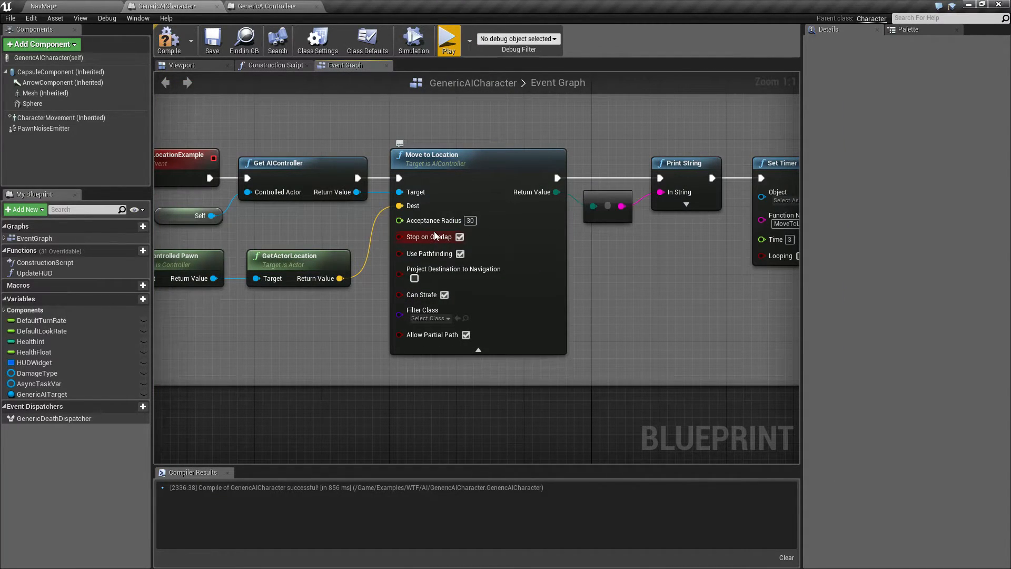
{"action": "mouse_move", "coordinate": [449, 40]}
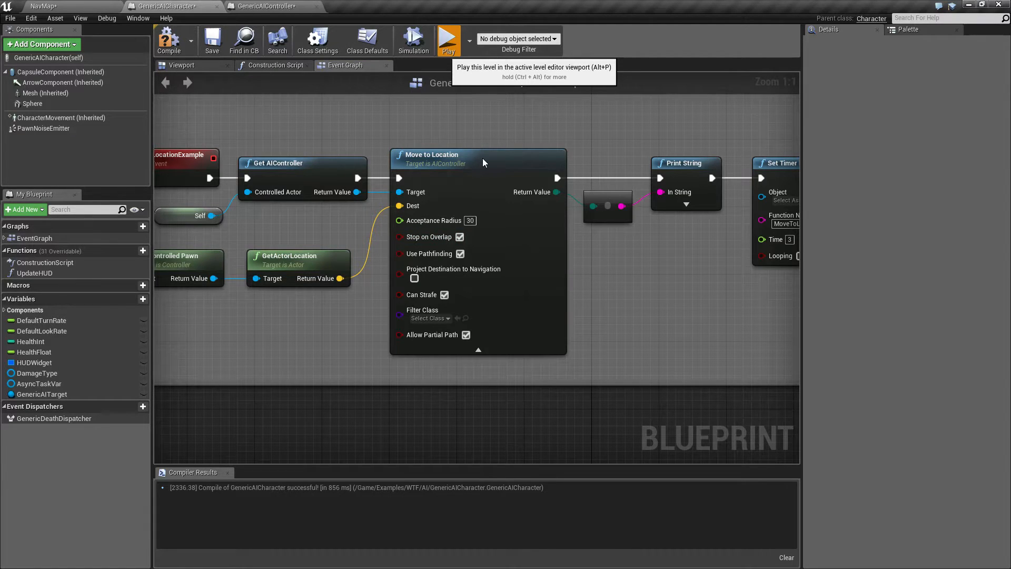
Turn off Stop on Overlap and test the movement again in play
{"action": "left_click", "coordinate": [449, 39]}
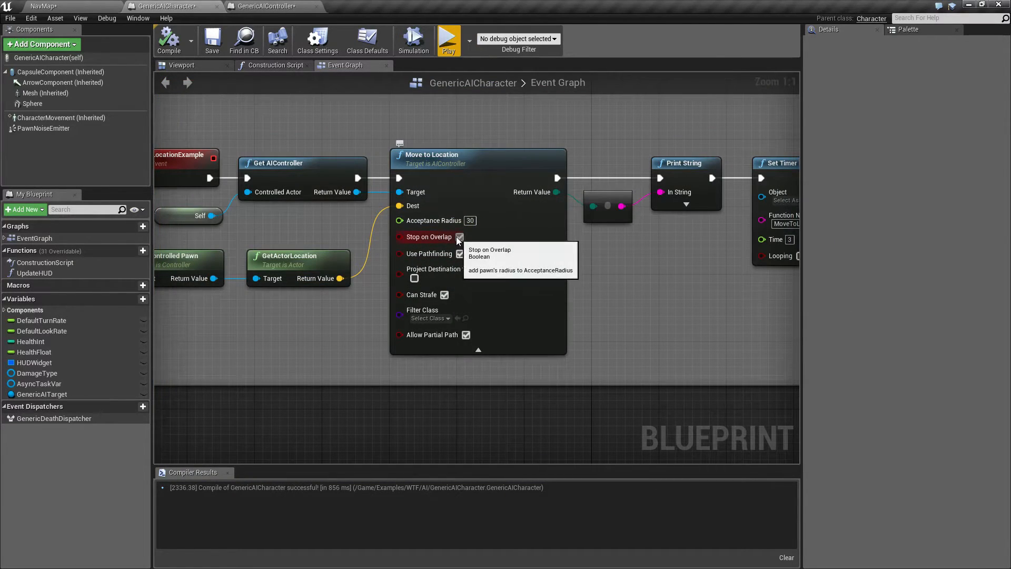
{"action": "mouse_move", "coordinate": [449, 39]}
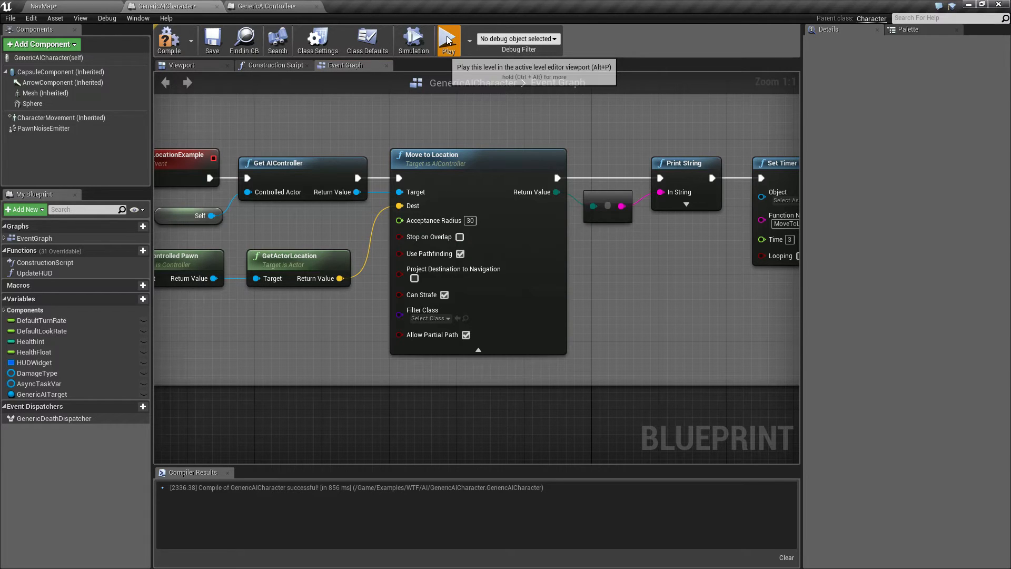
{"action": "left_click", "coordinate": [449, 39]}
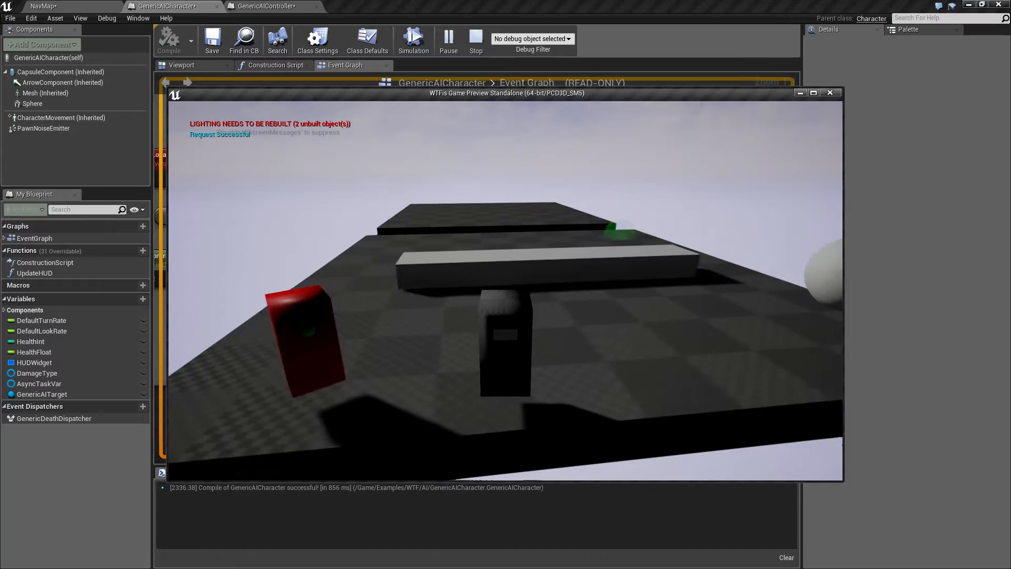
{"action": "left_click", "coordinate": [475, 36]}
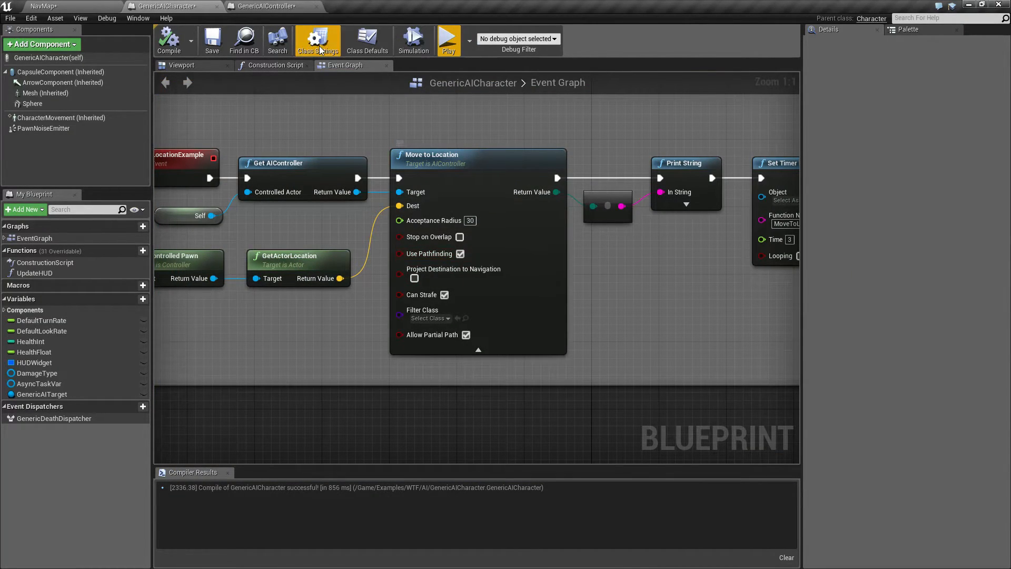
{"action": "mouse_move", "coordinate": [449, 40]}
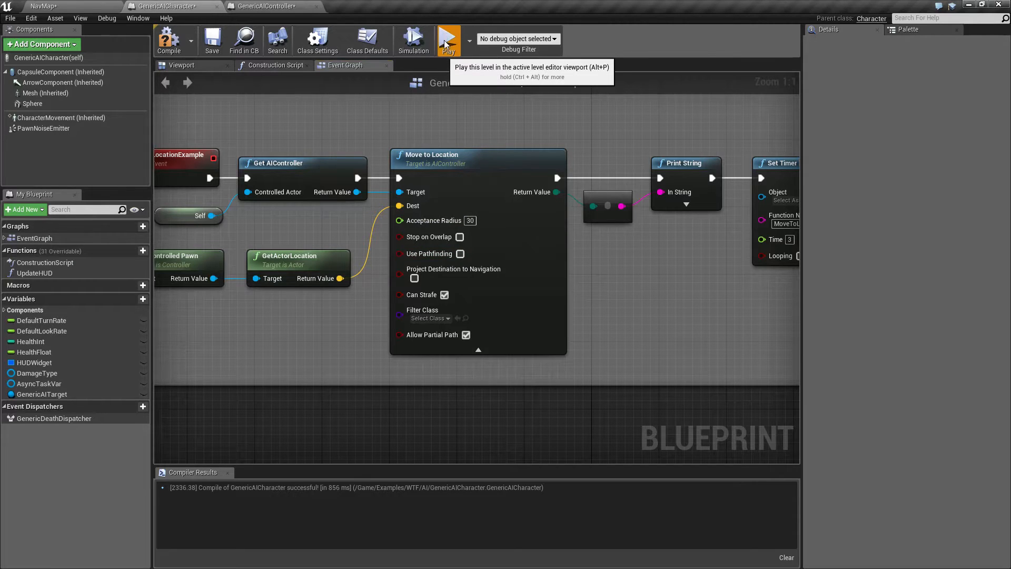
{"action": "left_click", "coordinate": [449, 39]}
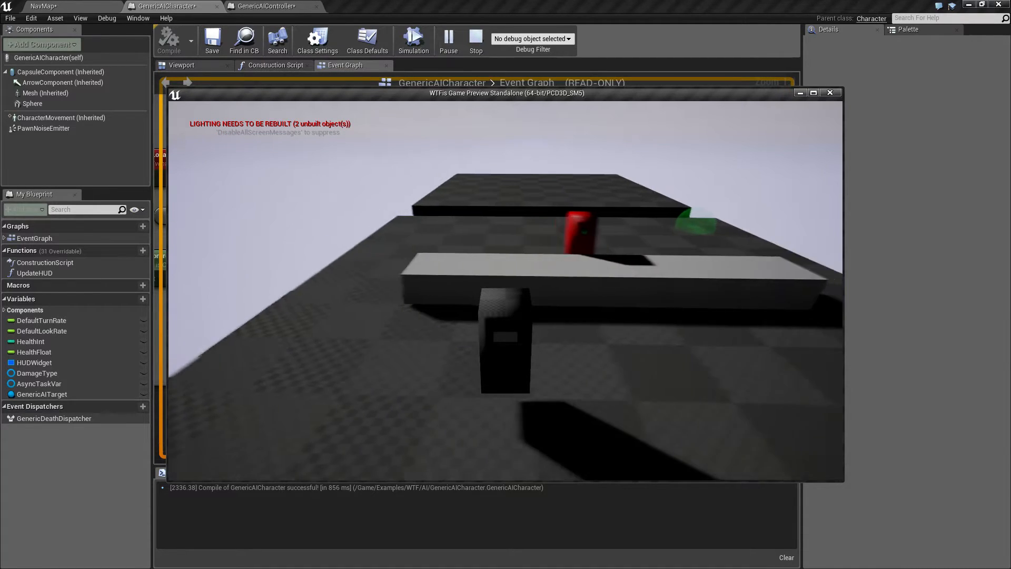
{"action": "left_click", "coordinate": [476, 37]}
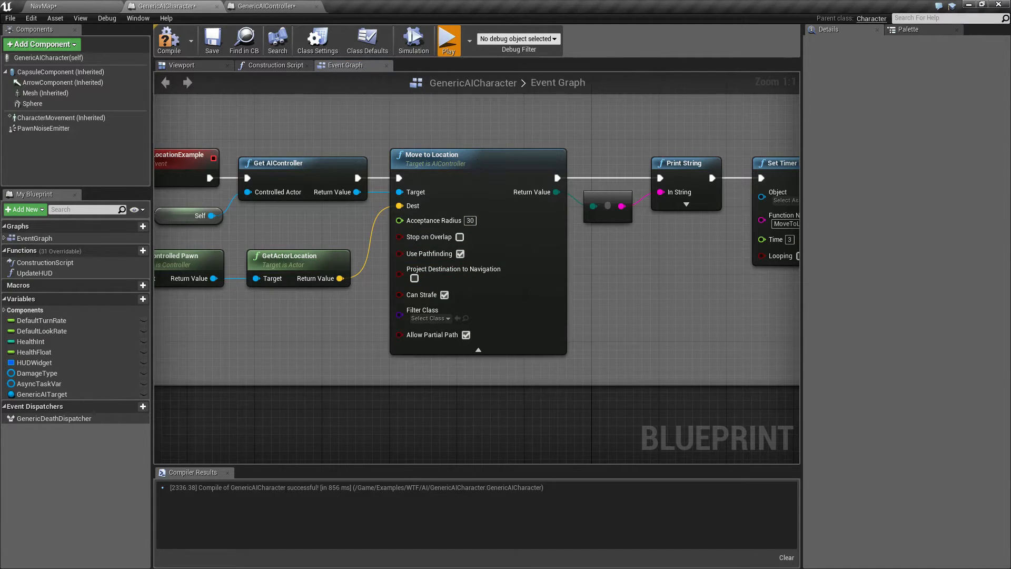
{"action": "left_click", "coordinate": [449, 39]}
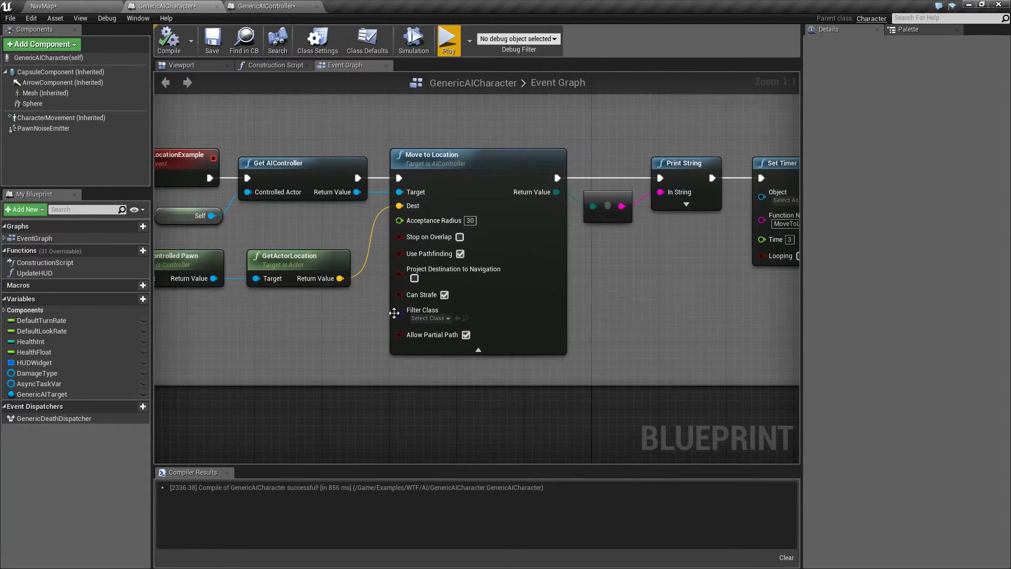
{"action": "mouse_move", "coordinate": [449, 40]}
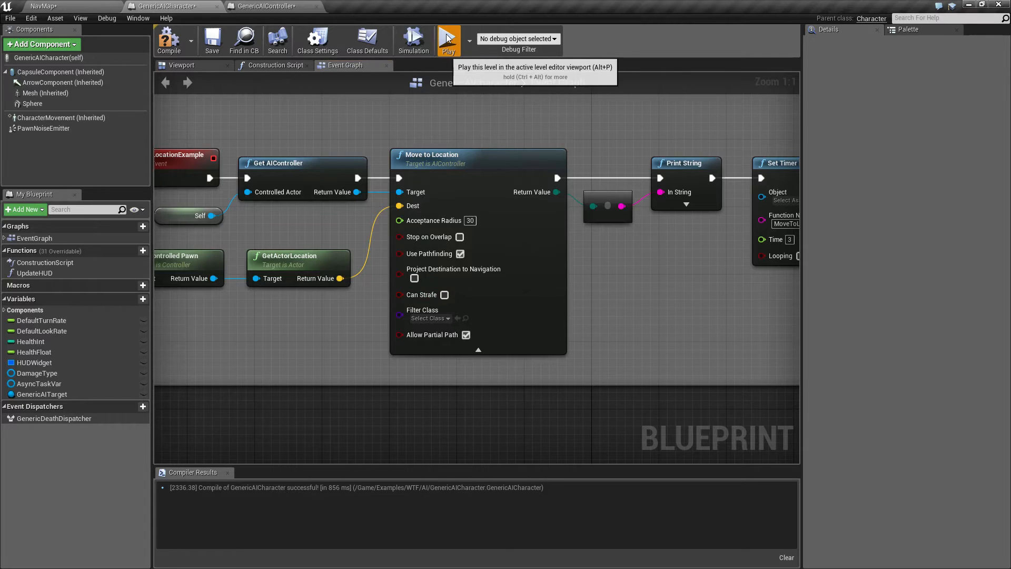
Test play with Can Strafe off, then enable Can Strafe on Move to Location
{"action": "left_click", "coordinate": [448, 39]}
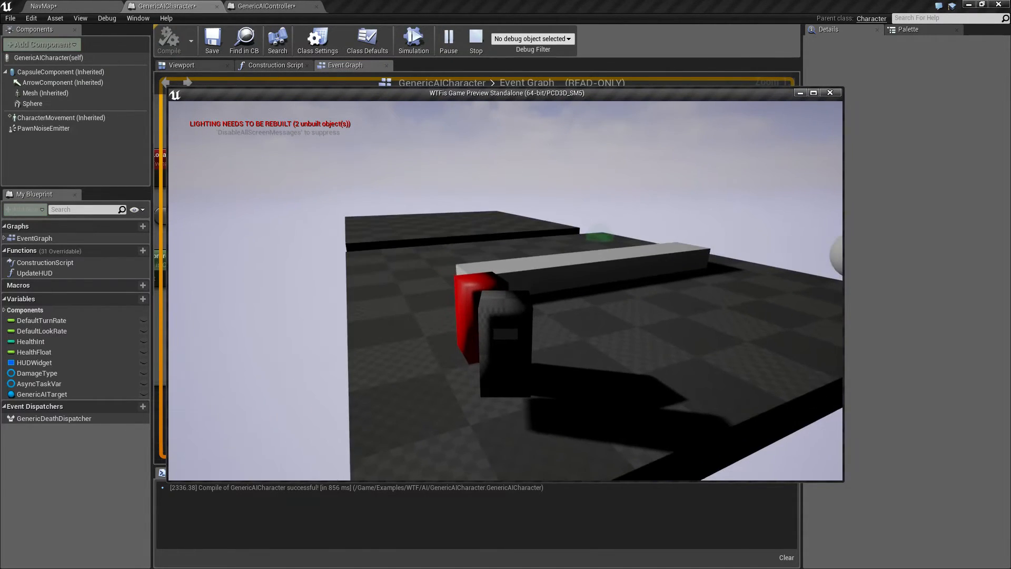
{"action": "left_click", "coordinate": [475, 36]}
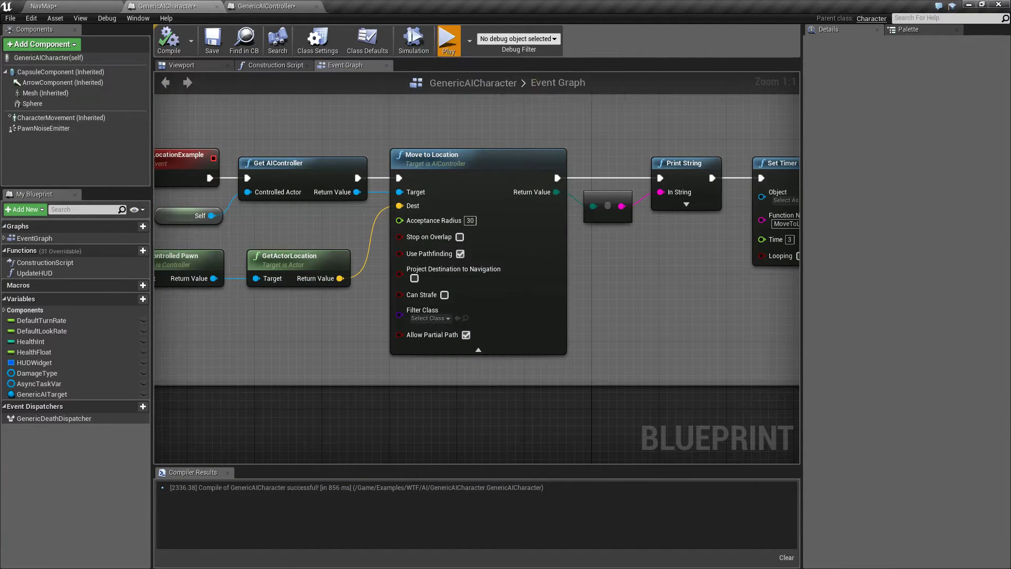
{"action": "left_click", "coordinate": [449, 39]}
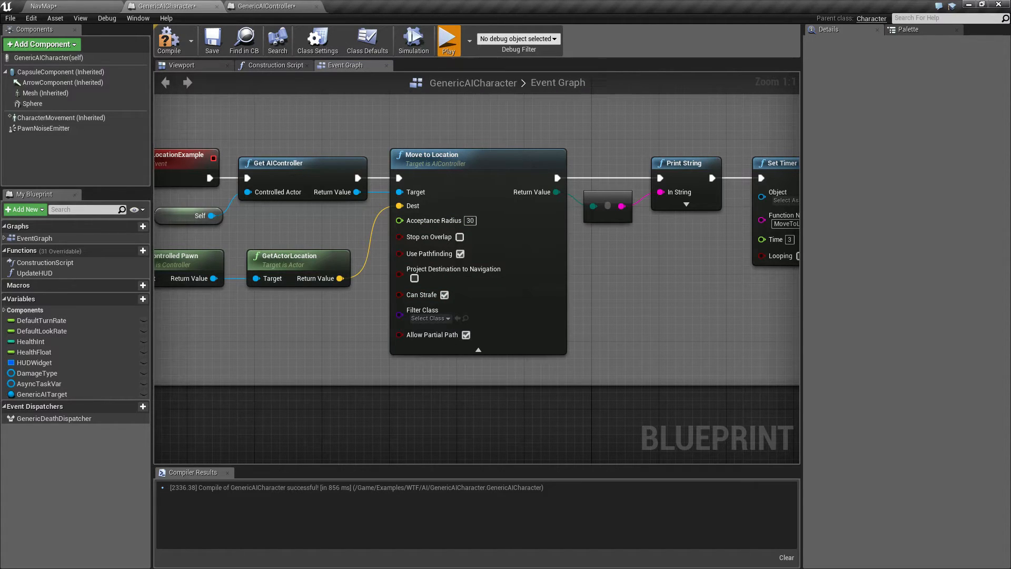
Test strafing in play, then start another session with Allow Partial Path disabled
{"action": "left_click", "coordinate": [448, 39]}
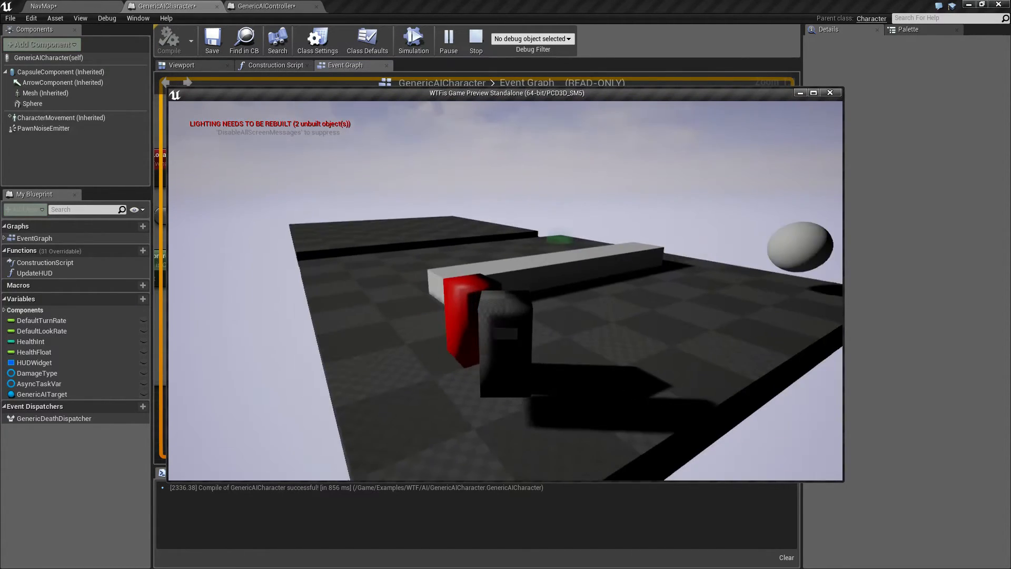
{"action": "left_click", "coordinate": [475, 39]}
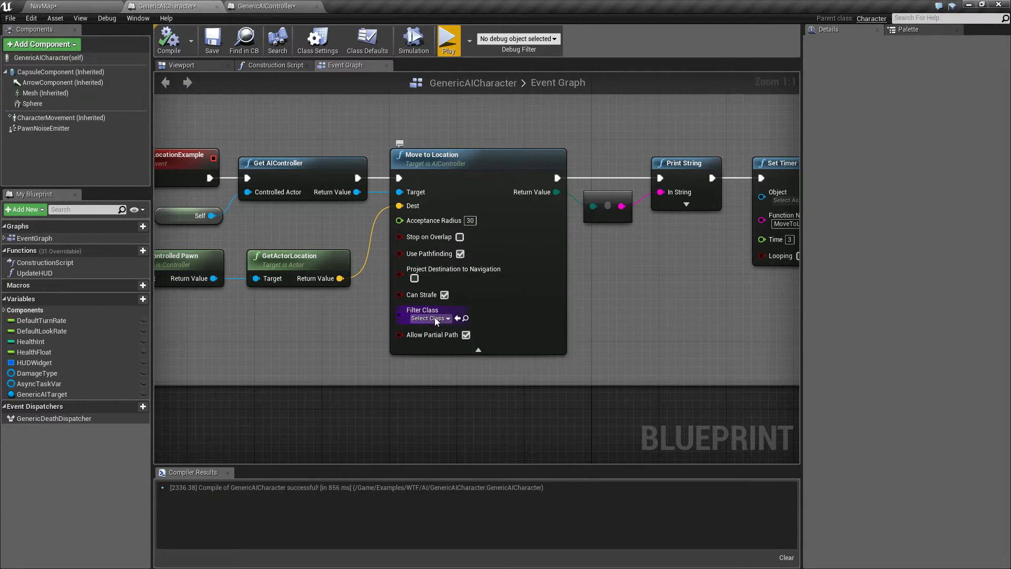
{"action": "mouse_move", "coordinate": [449, 40]}
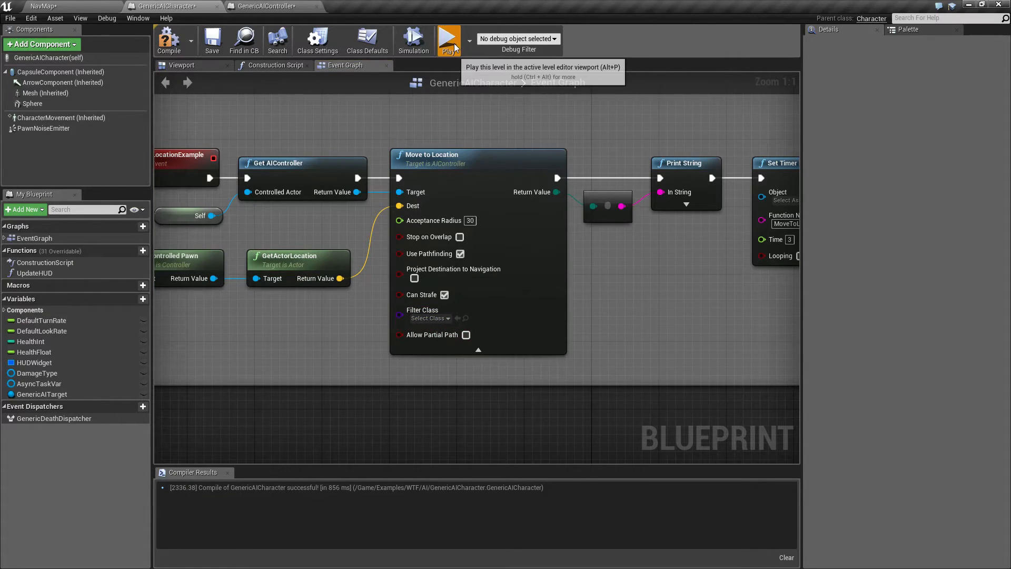
{"action": "left_click", "coordinate": [449, 39]}
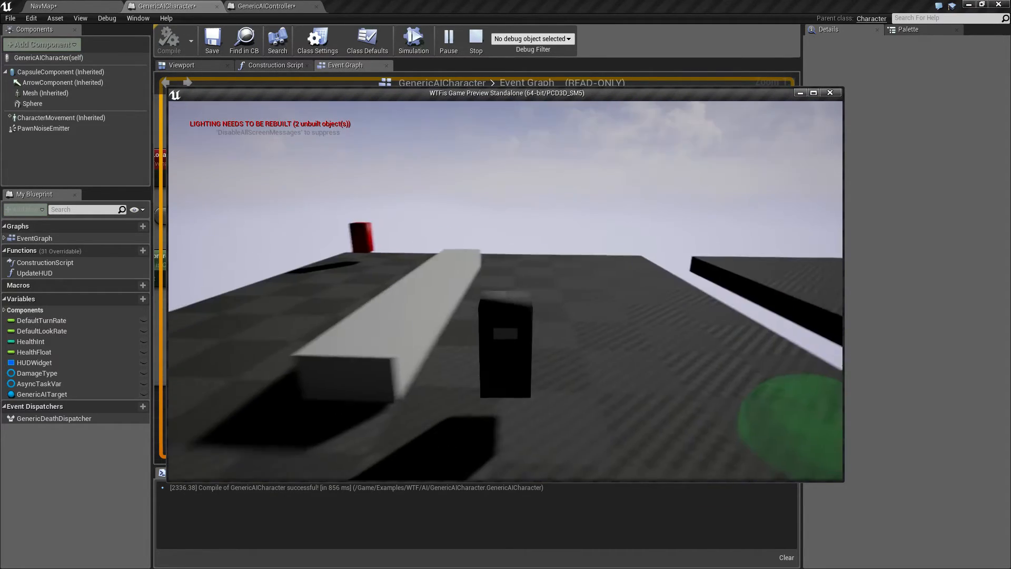
Run another test play with partial paths disallowed, see the move report Failed, and stop
{"action": "left_click", "coordinate": [475, 39]}
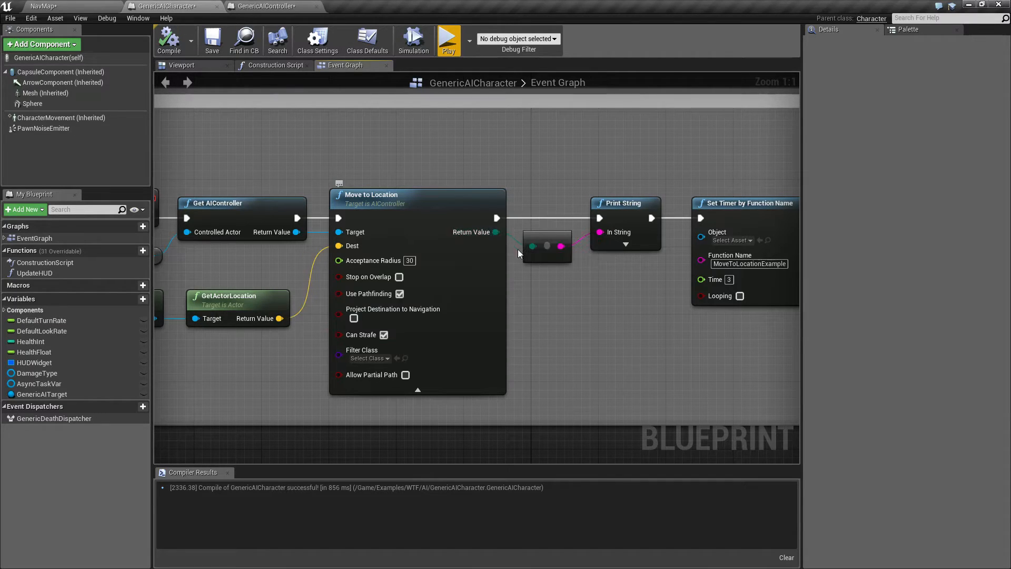
{"action": "mouse_move", "coordinate": [638, 258]}
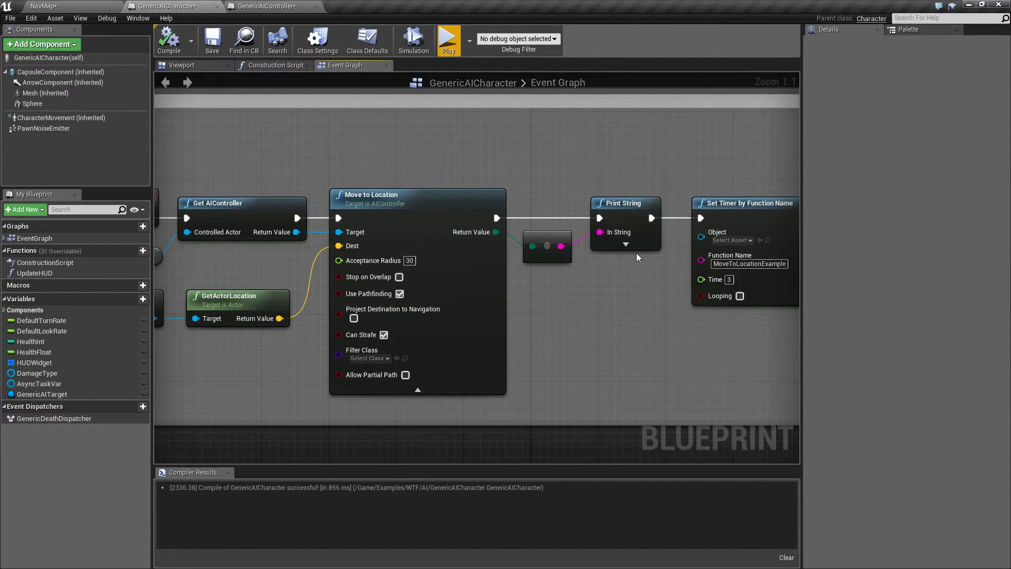
{"action": "left_click", "coordinate": [449, 39]}
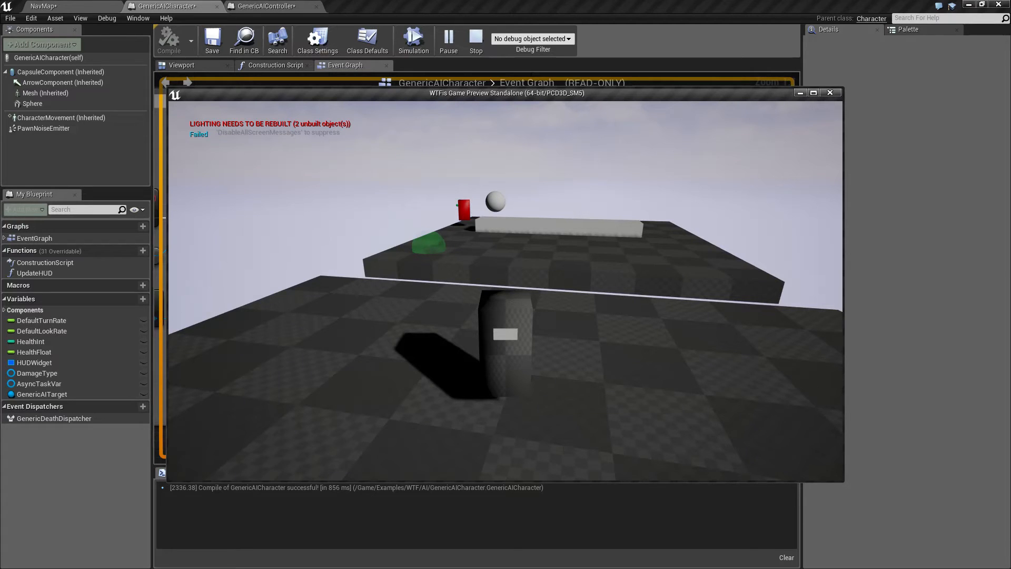
{"action": "left_click", "coordinate": [475, 40]}
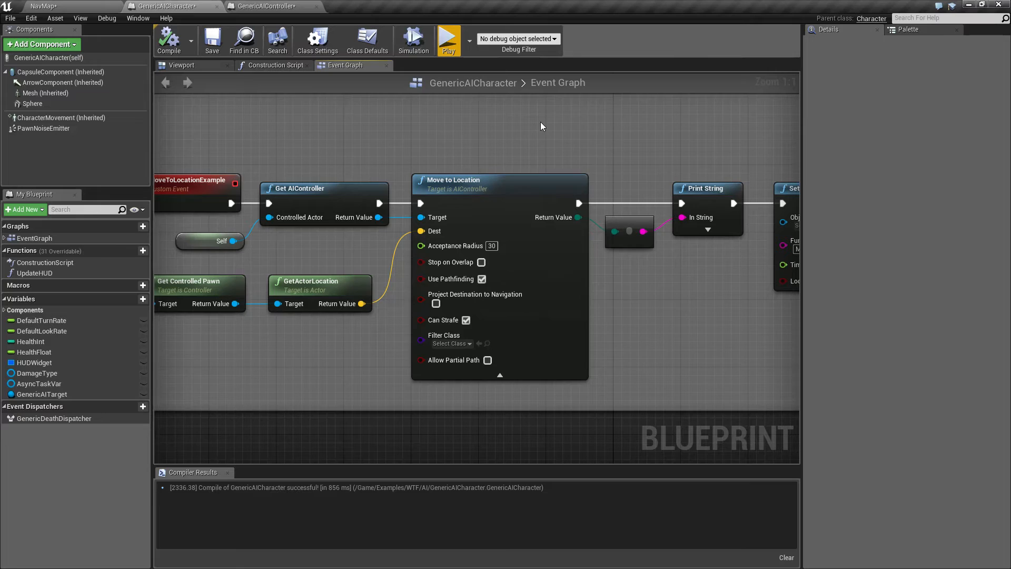
{"action": "mouse_move", "coordinate": [543, 278]}
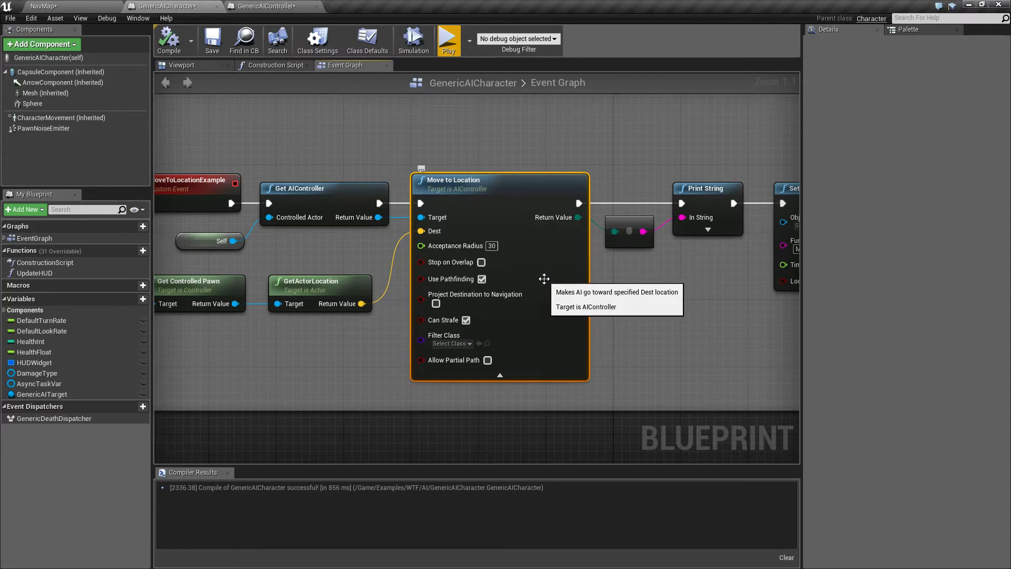
Add a Simple Move to Location node from the action list via a 'simple move' search
{"action": "right_click", "coordinate": [465, 229]}
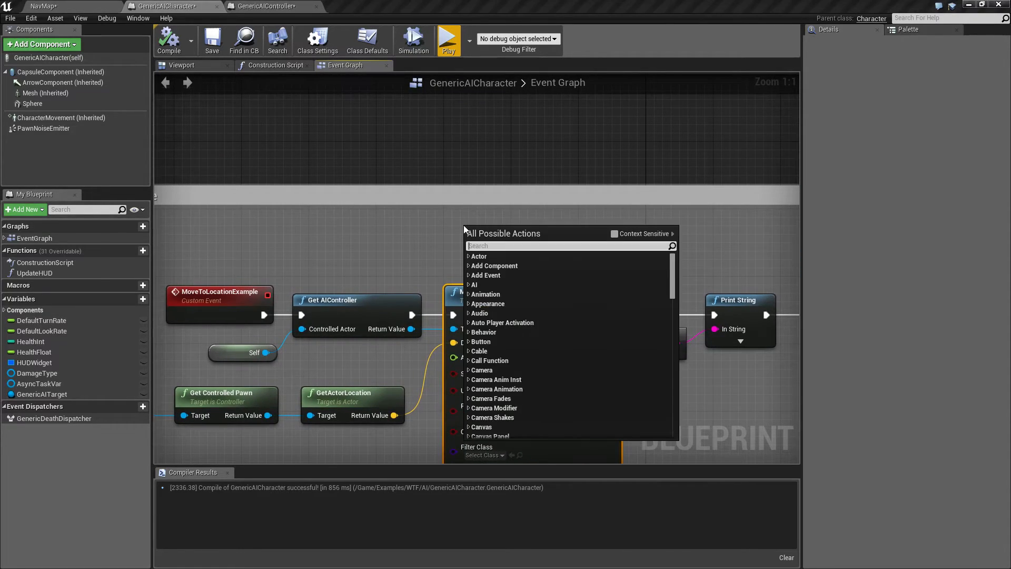
{"action": "type", "text": "simple move"}
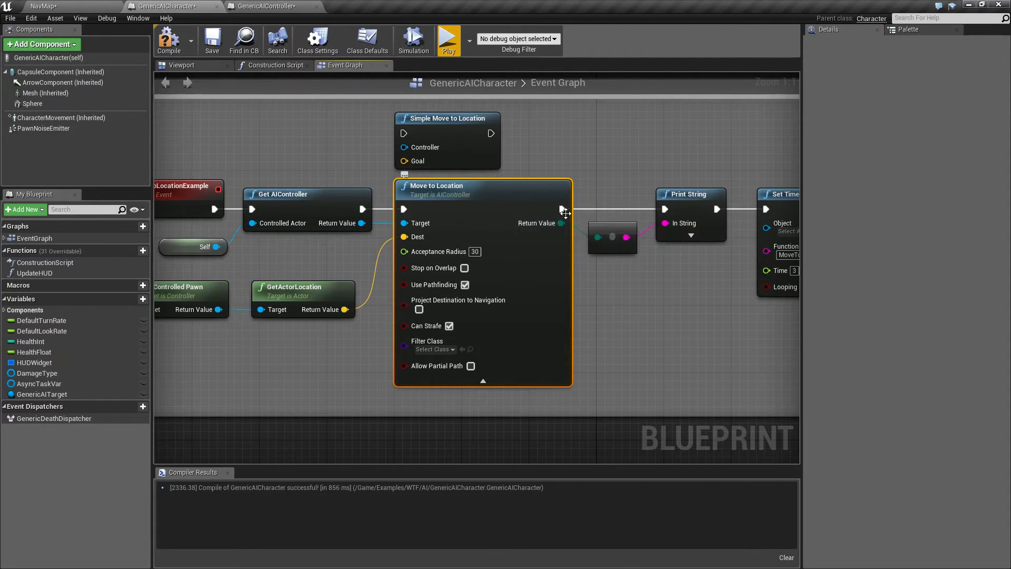
{"action": "mouse_move", "coordinate": [626, 239]}
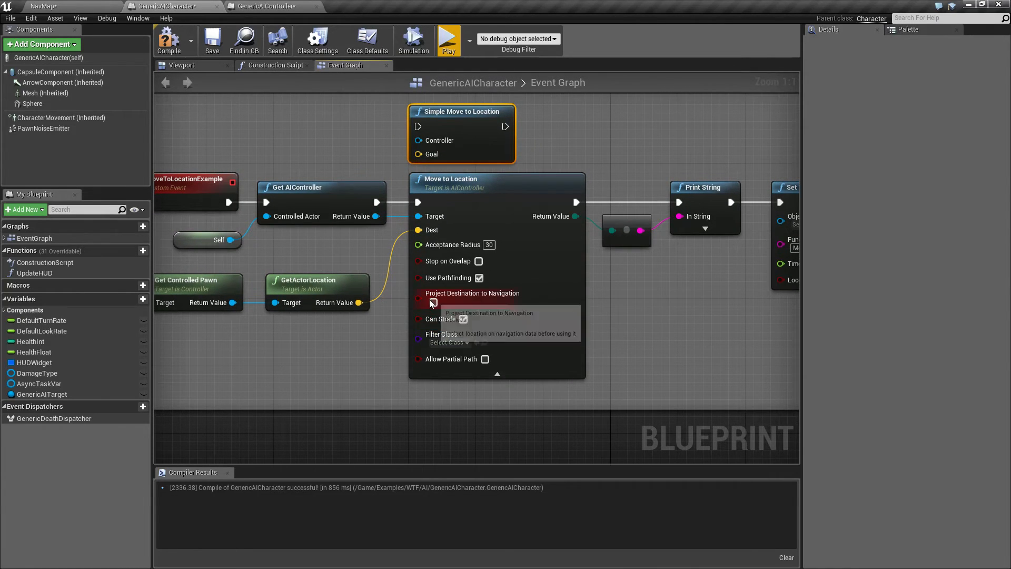
{"action": "mouse_move", "coordinate": [449, 40]}
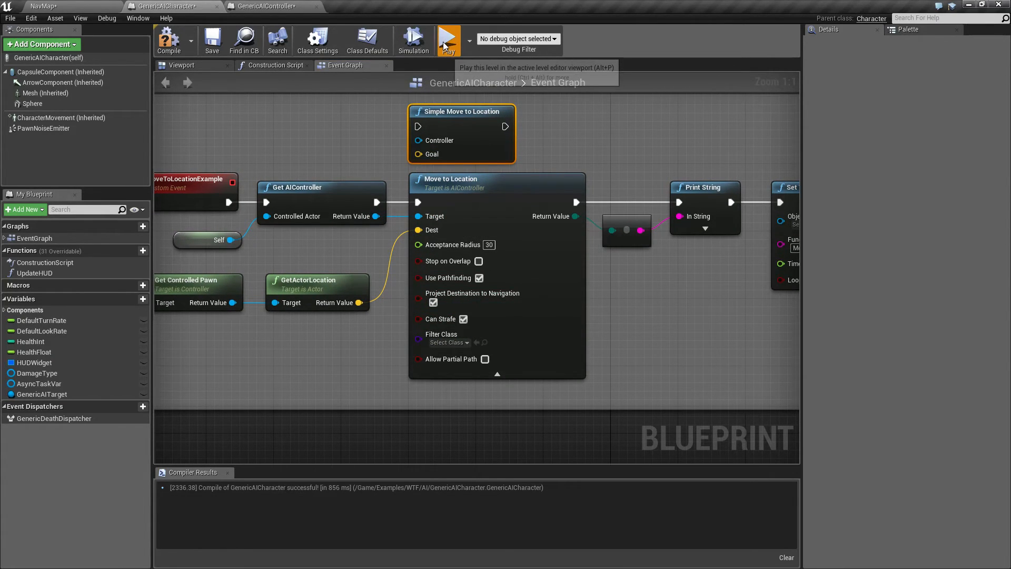
Test play with Project Destination to Navigation enabled, getting Request Successful
{"action": "left_click", "coordinate": [449, 39]}
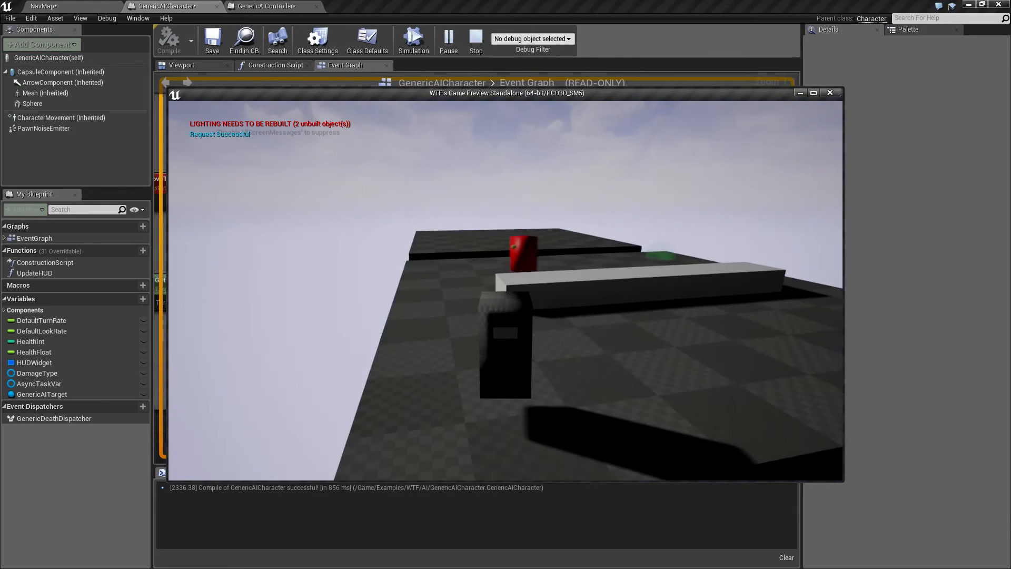
{"action": "left_click", "coordinate": [476, 38]}
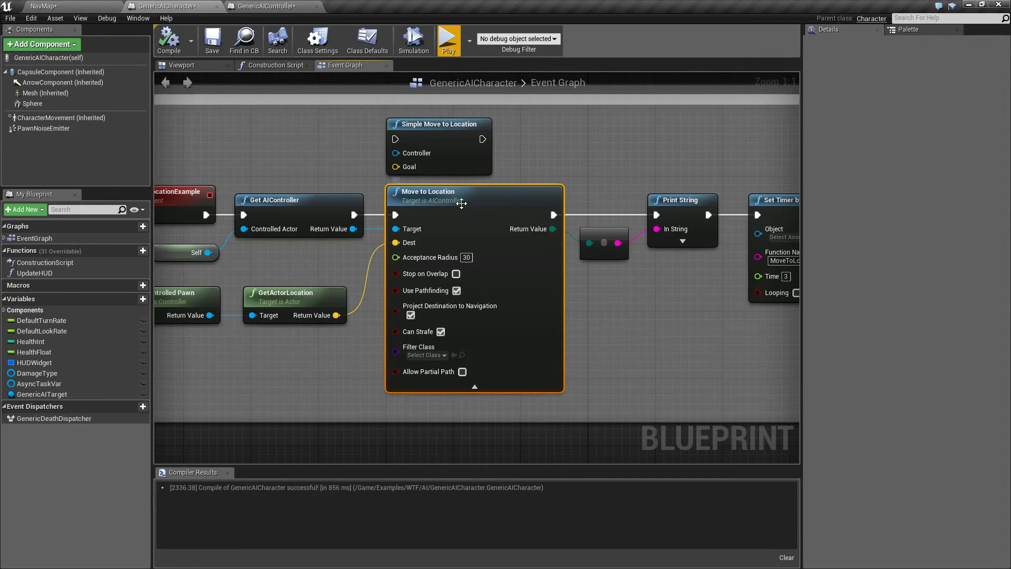
{"action": "mouse_move", "coordinate": [450, 158]}
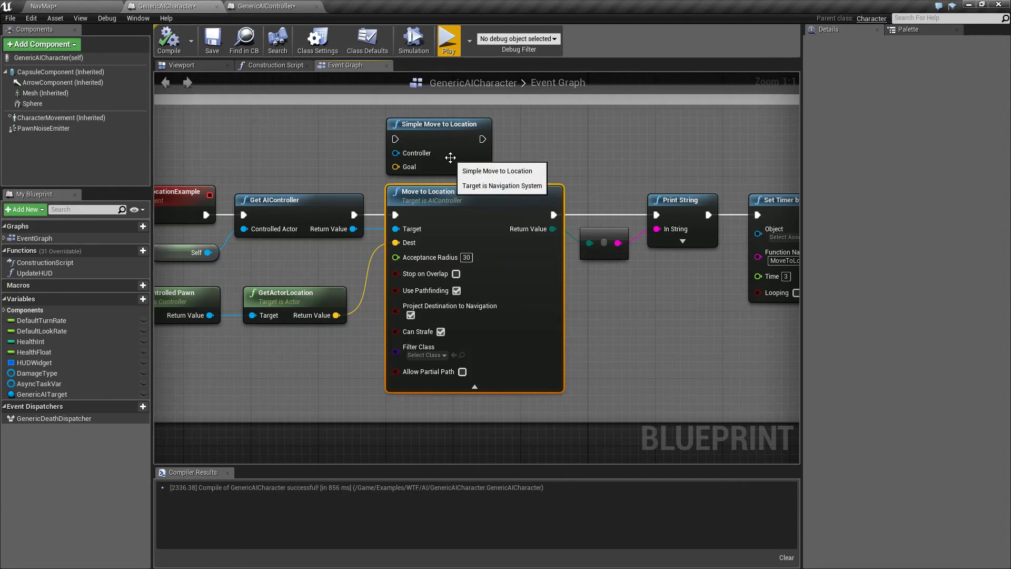
{"action": "mouse_move", "coordinate": [446, 194]}
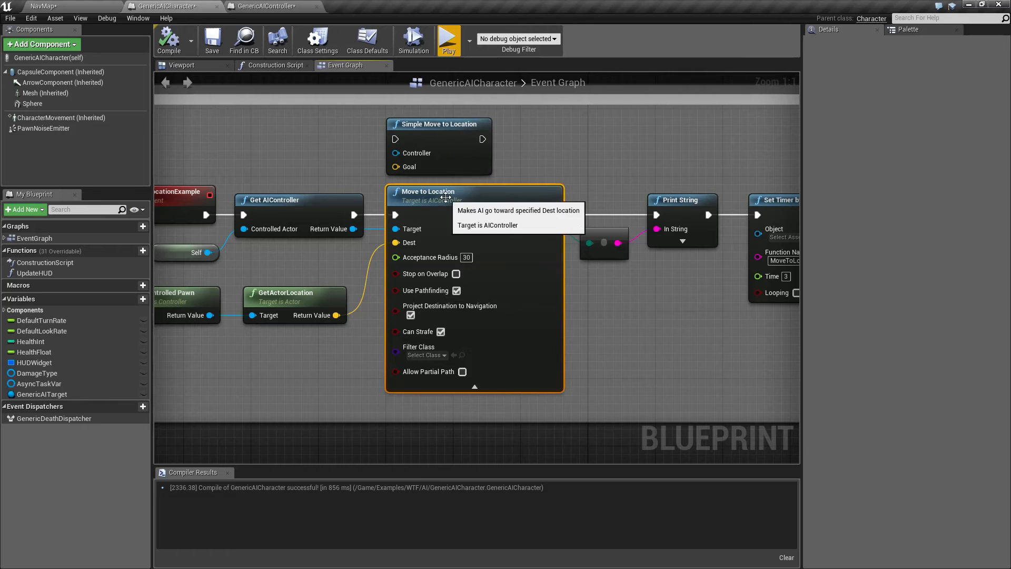
{"action": "mouse_move", "coordinate": [610, 247]}
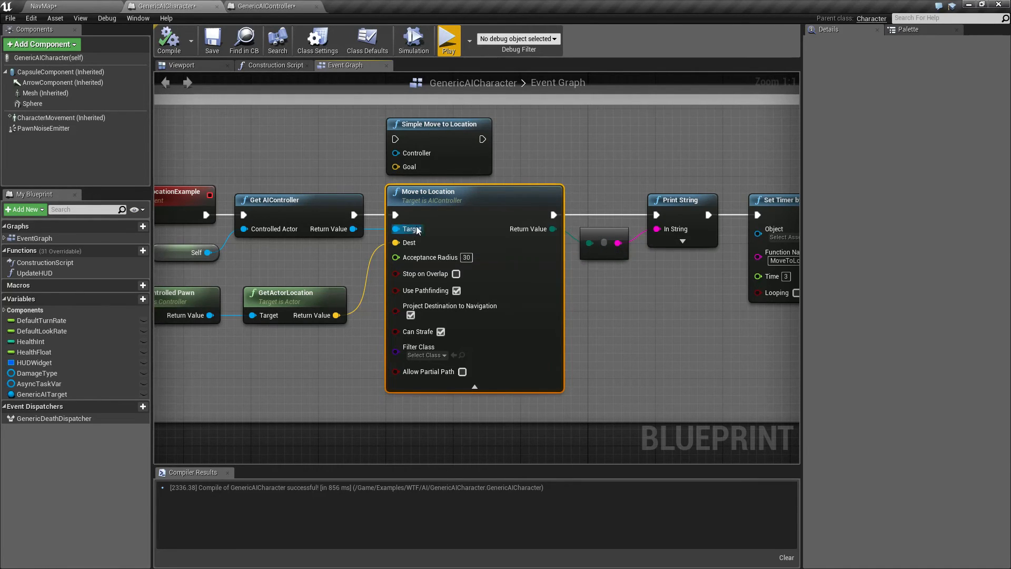
{"action": "mouse_move", "coordinate": [437, 257]}
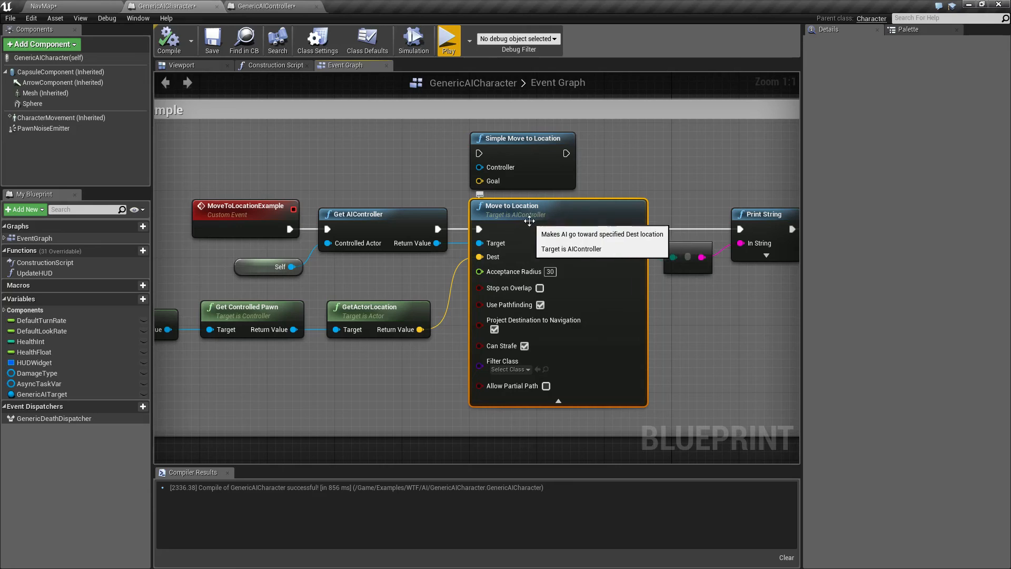
{"action": "mouse_move", "coordinate": [392, 278]}
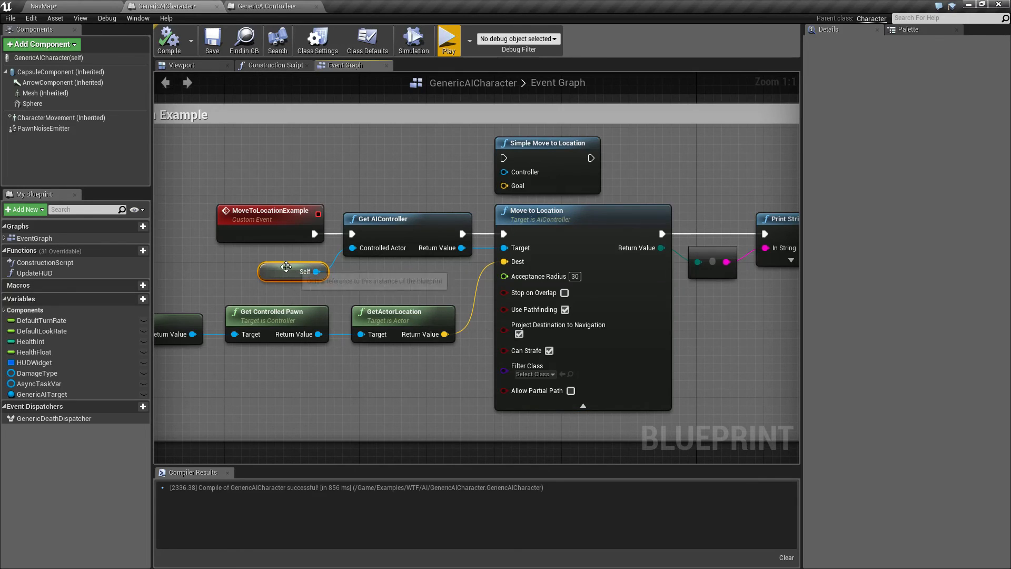
{"action": "mouse_move", "coordinate": [276, 191]}
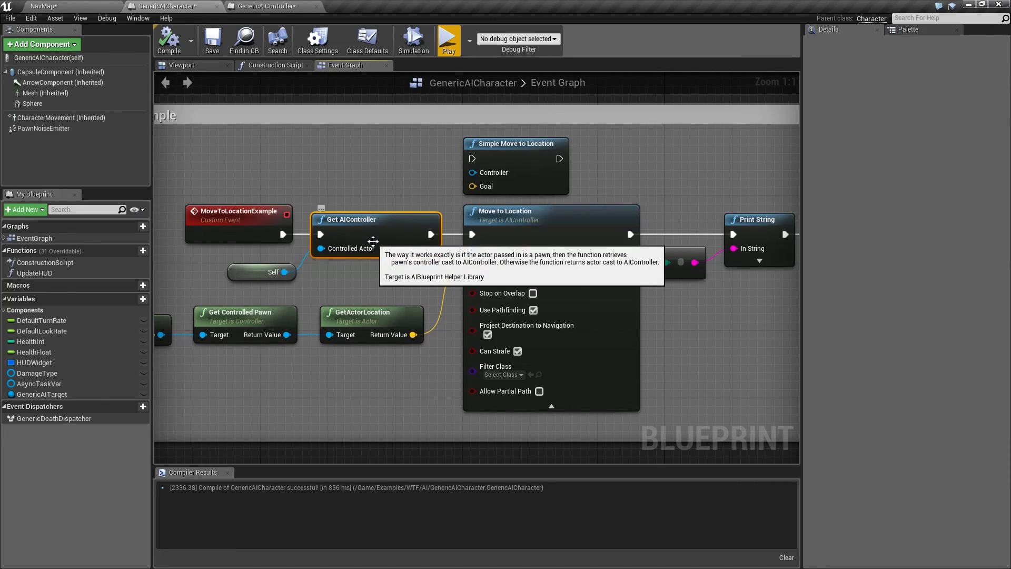
{"action": "mouse_move", "coordinate": [96, 41]}
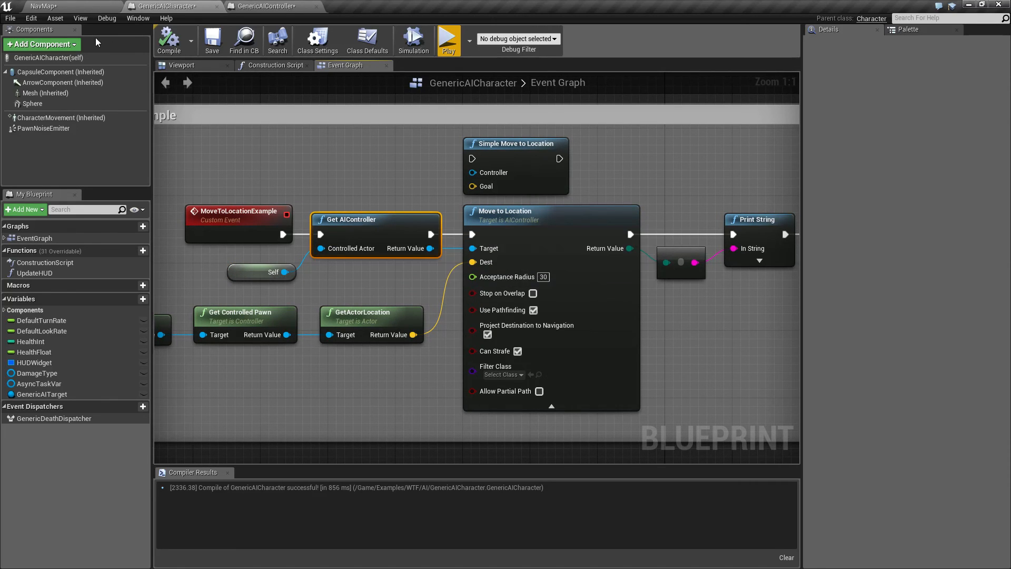